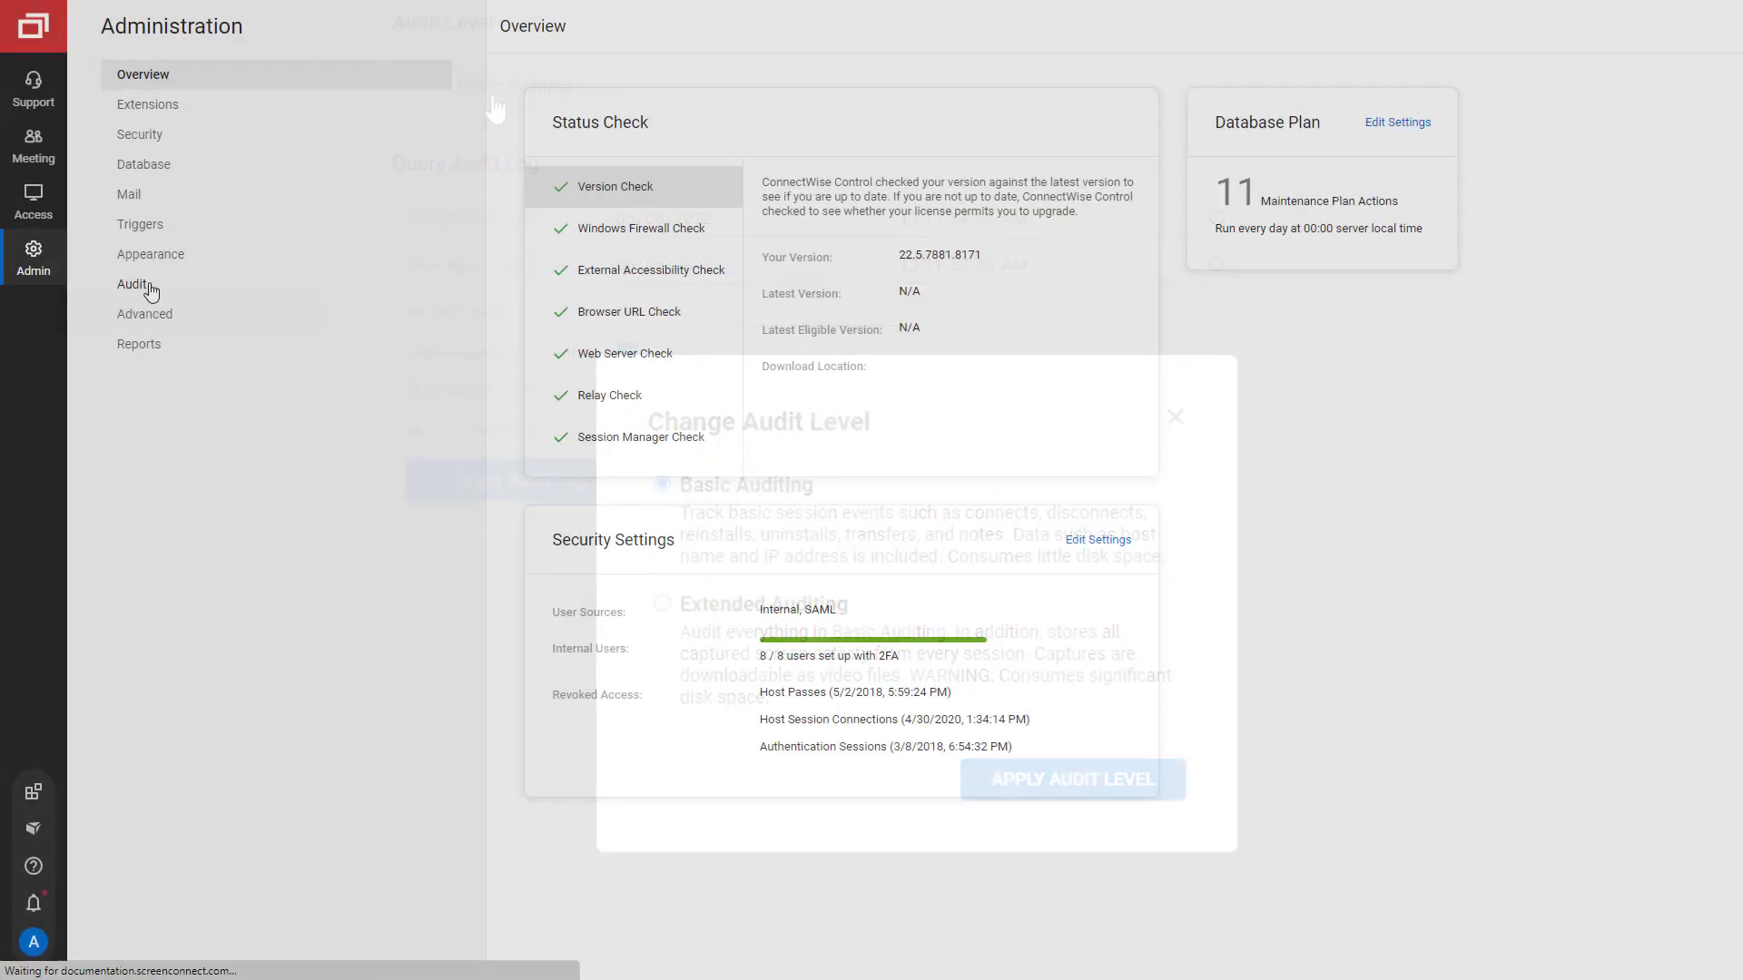
Open the Audit page from the Admin sidebar
click(1173, 417)
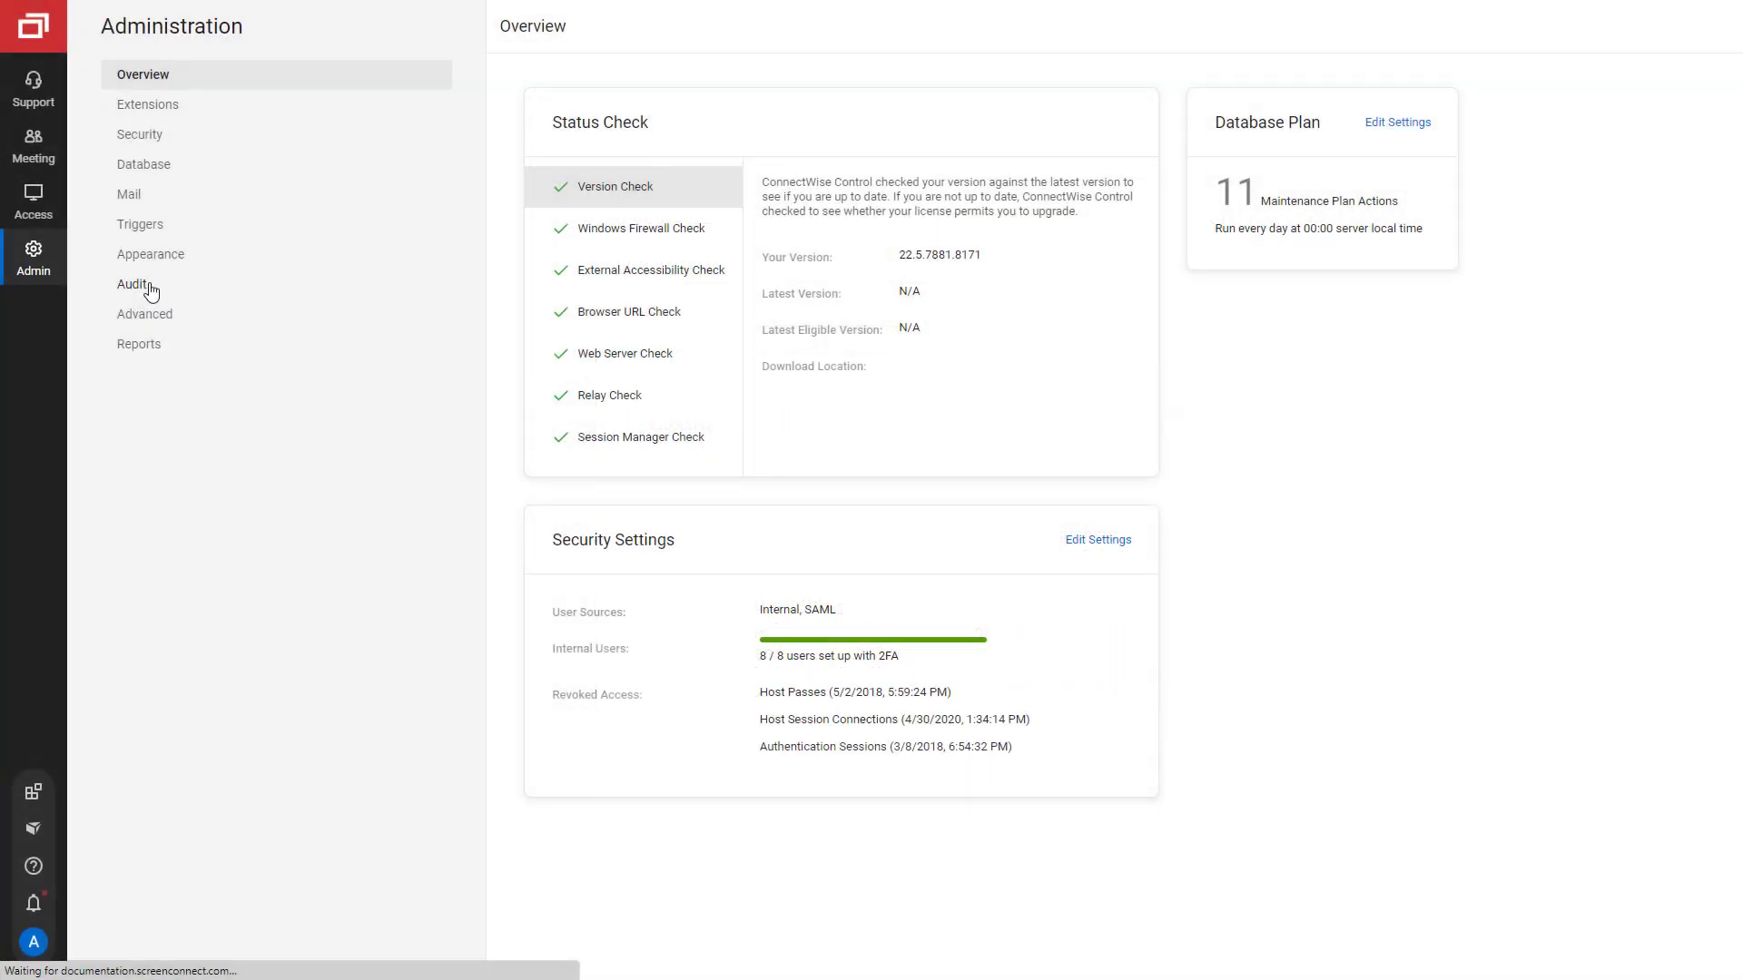
click(133, 285)
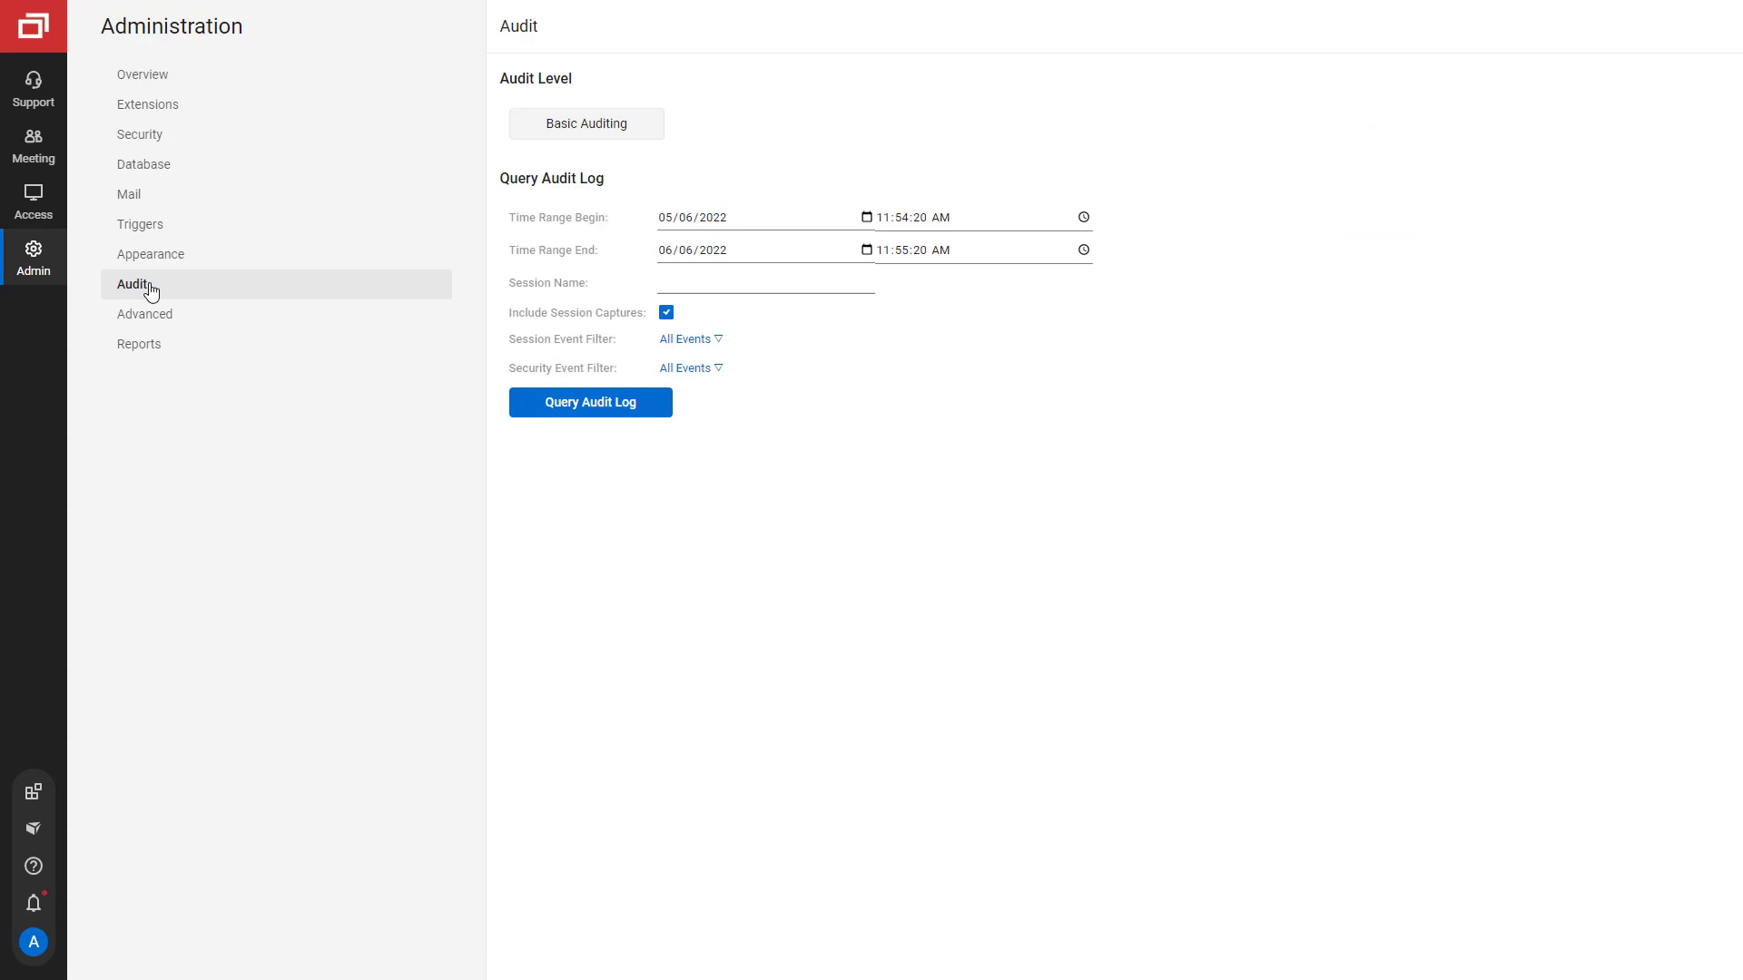
Change the audit level from Basic Auditing to Extended Auditing and apply it
click(585, 124)
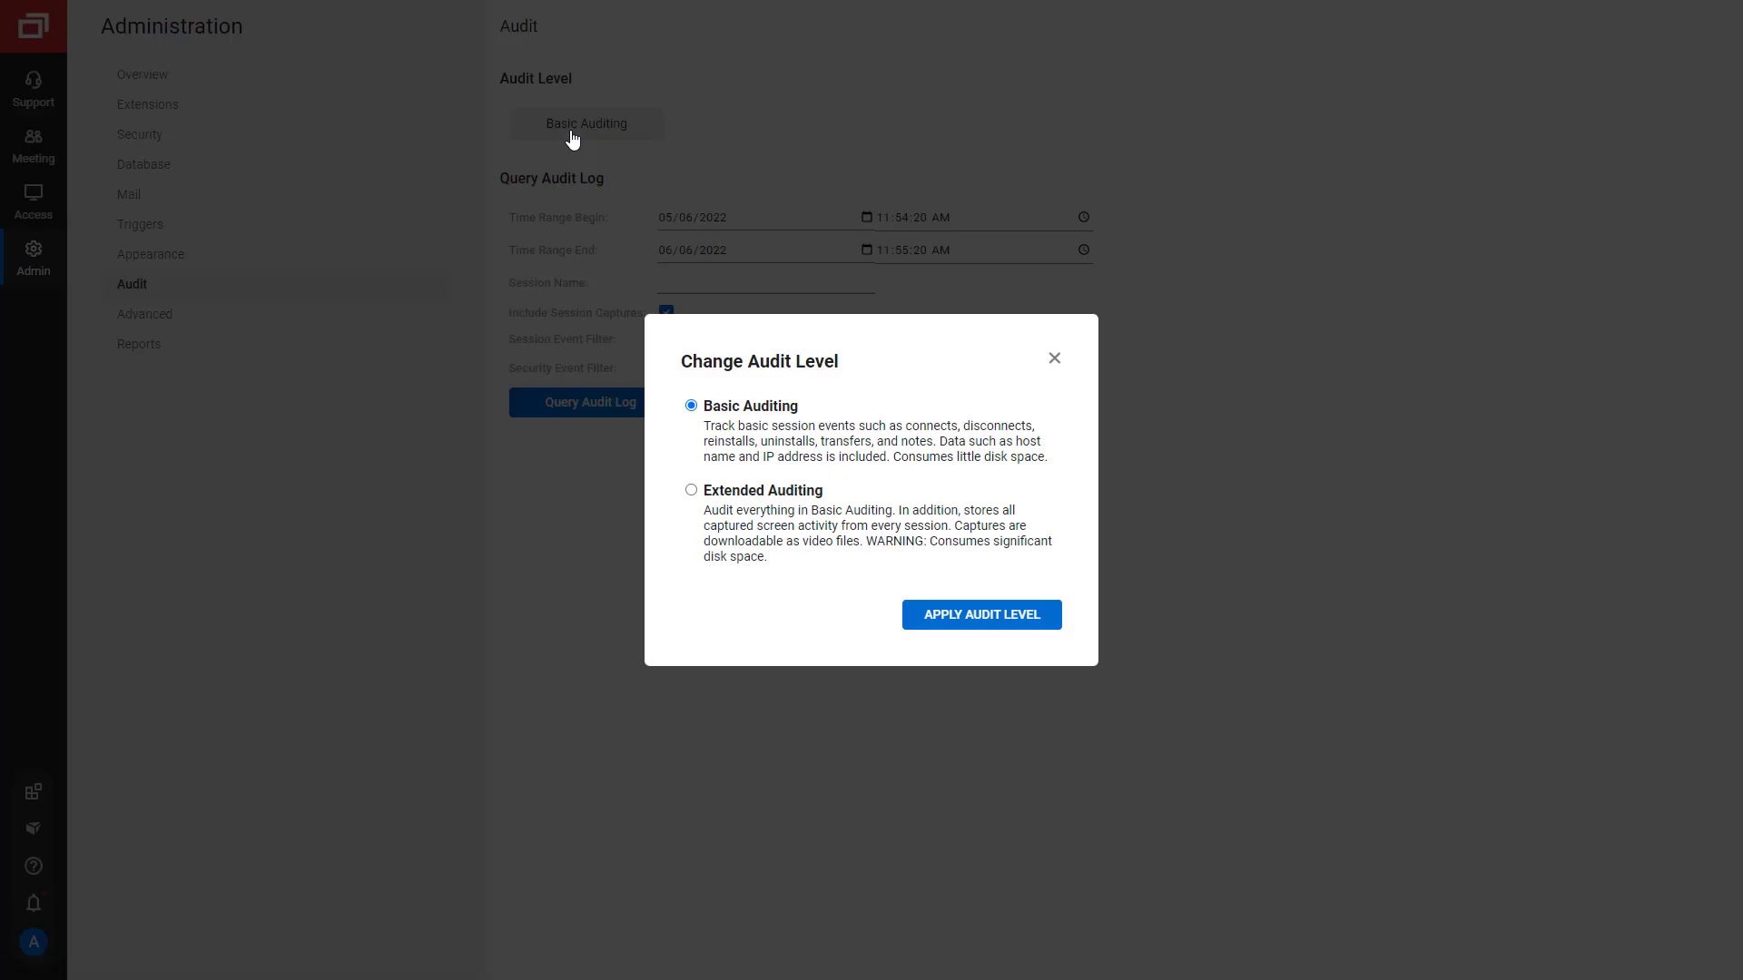
click(692, 489)
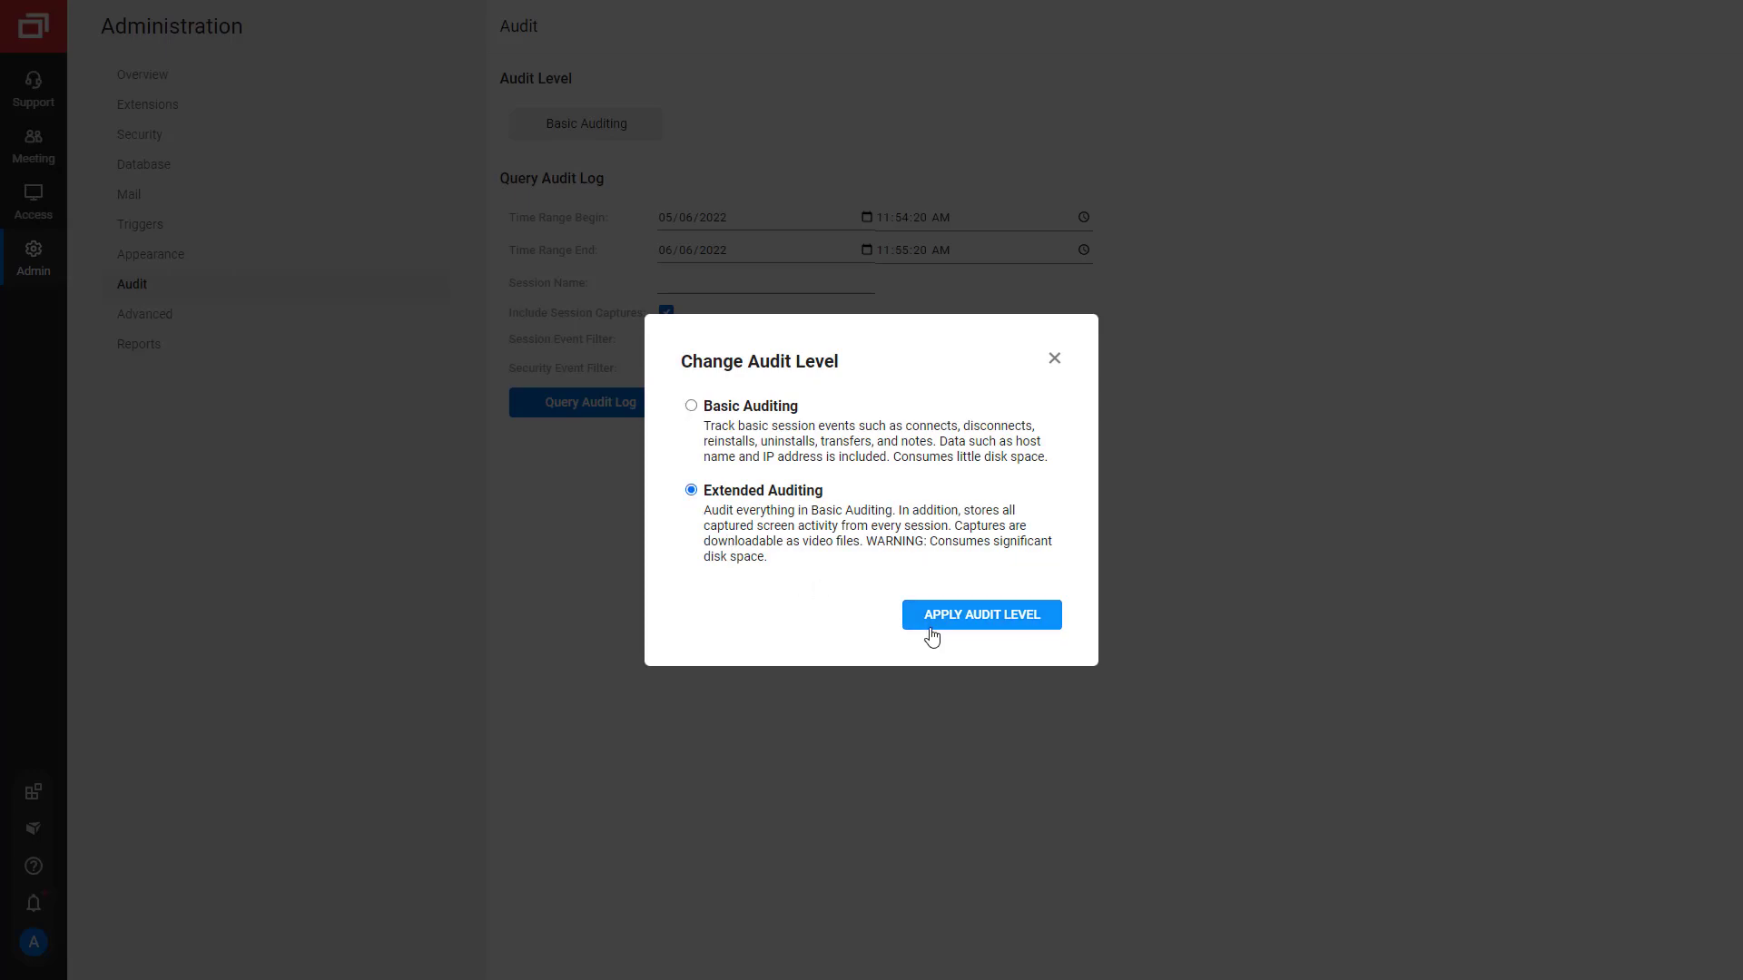
click(980, 615)
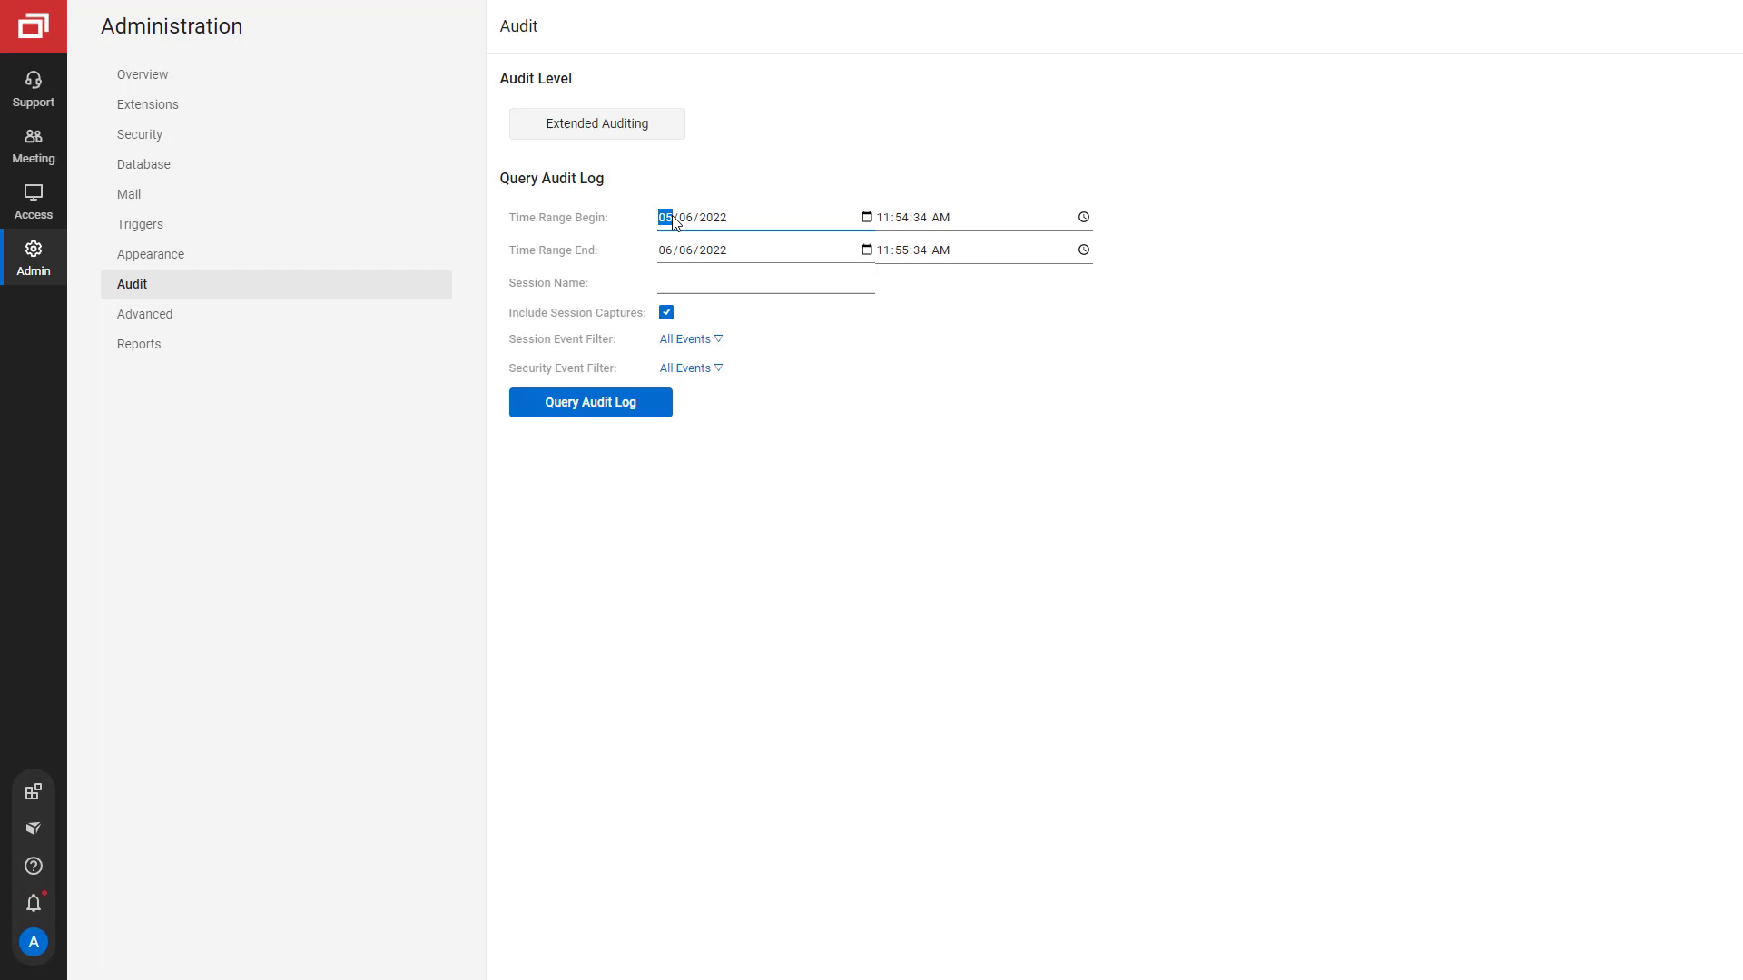
Set query start 06/05/2022, session WIN10-EDU02, include session captures, open event filter
text(06/)
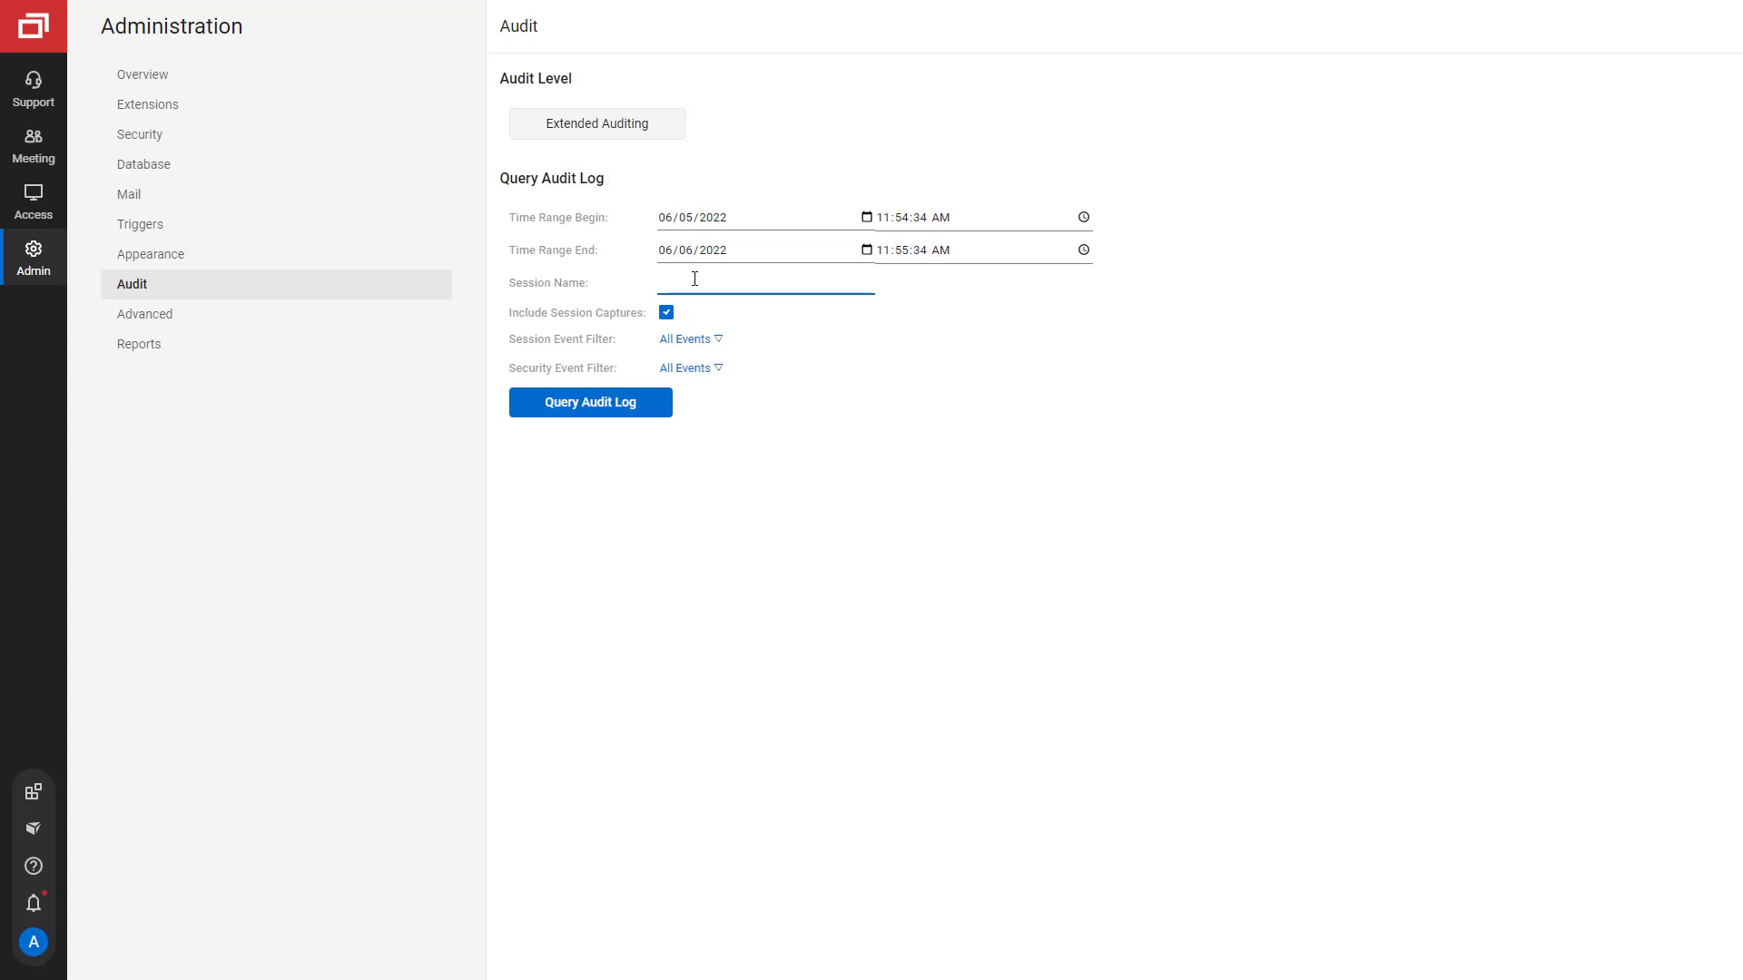
text(WIN10-EDU02)
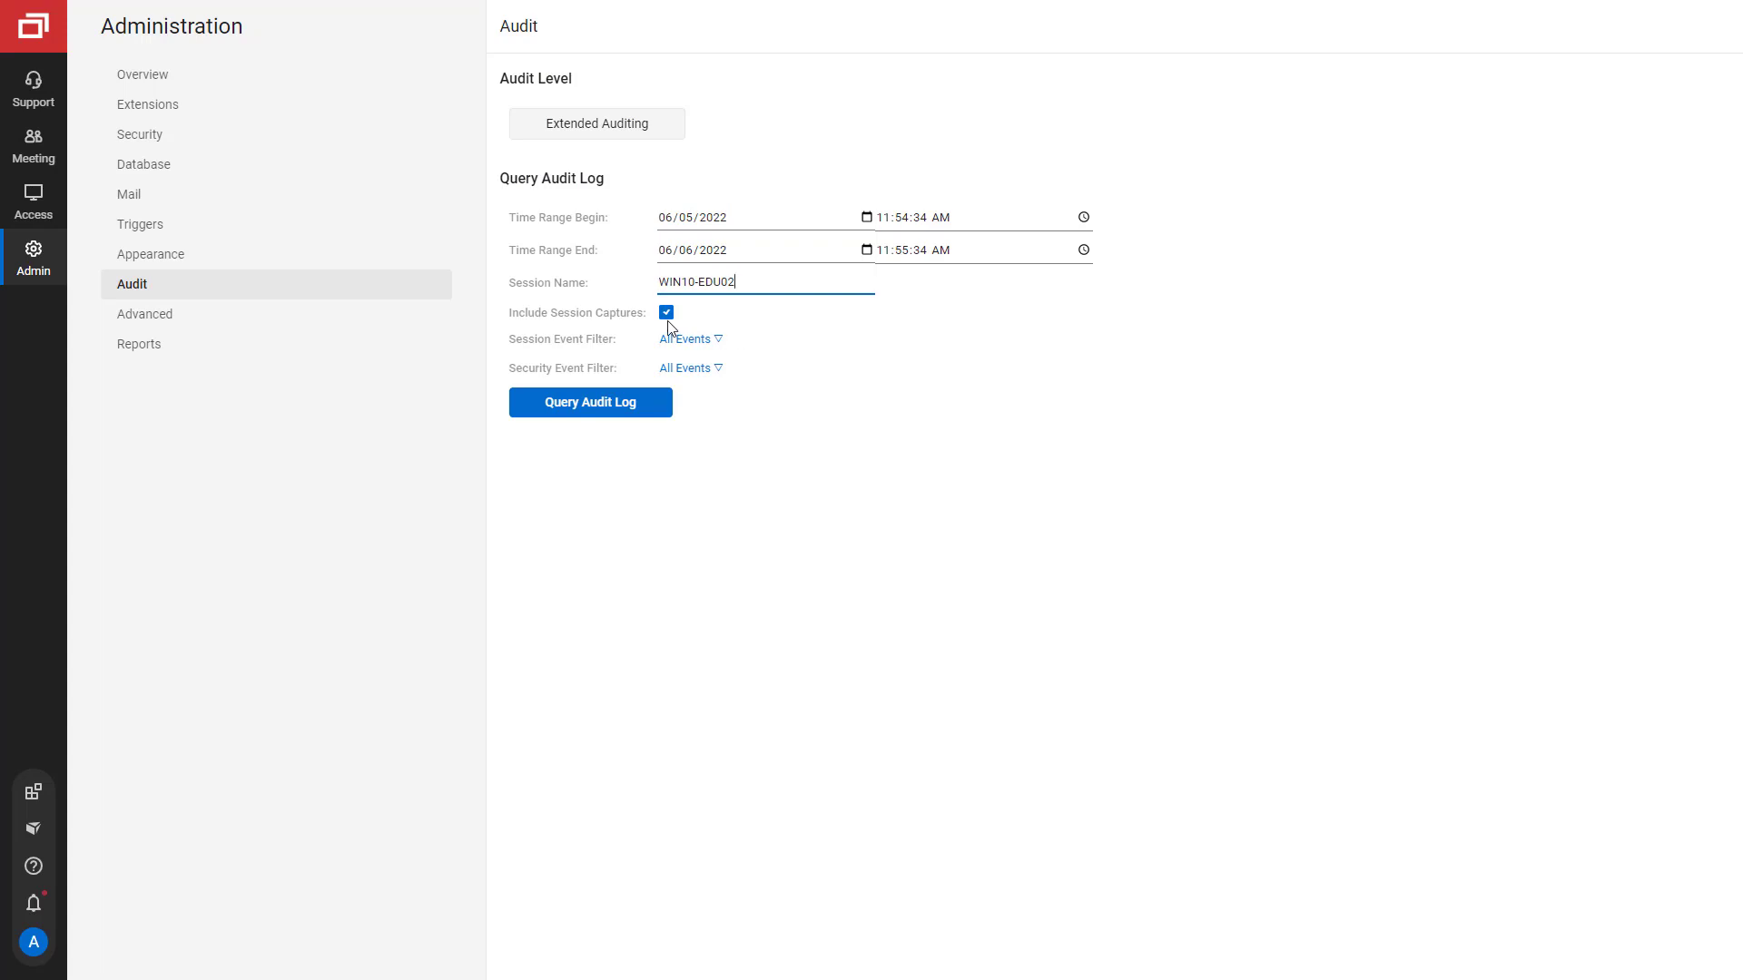
click(665, 312)
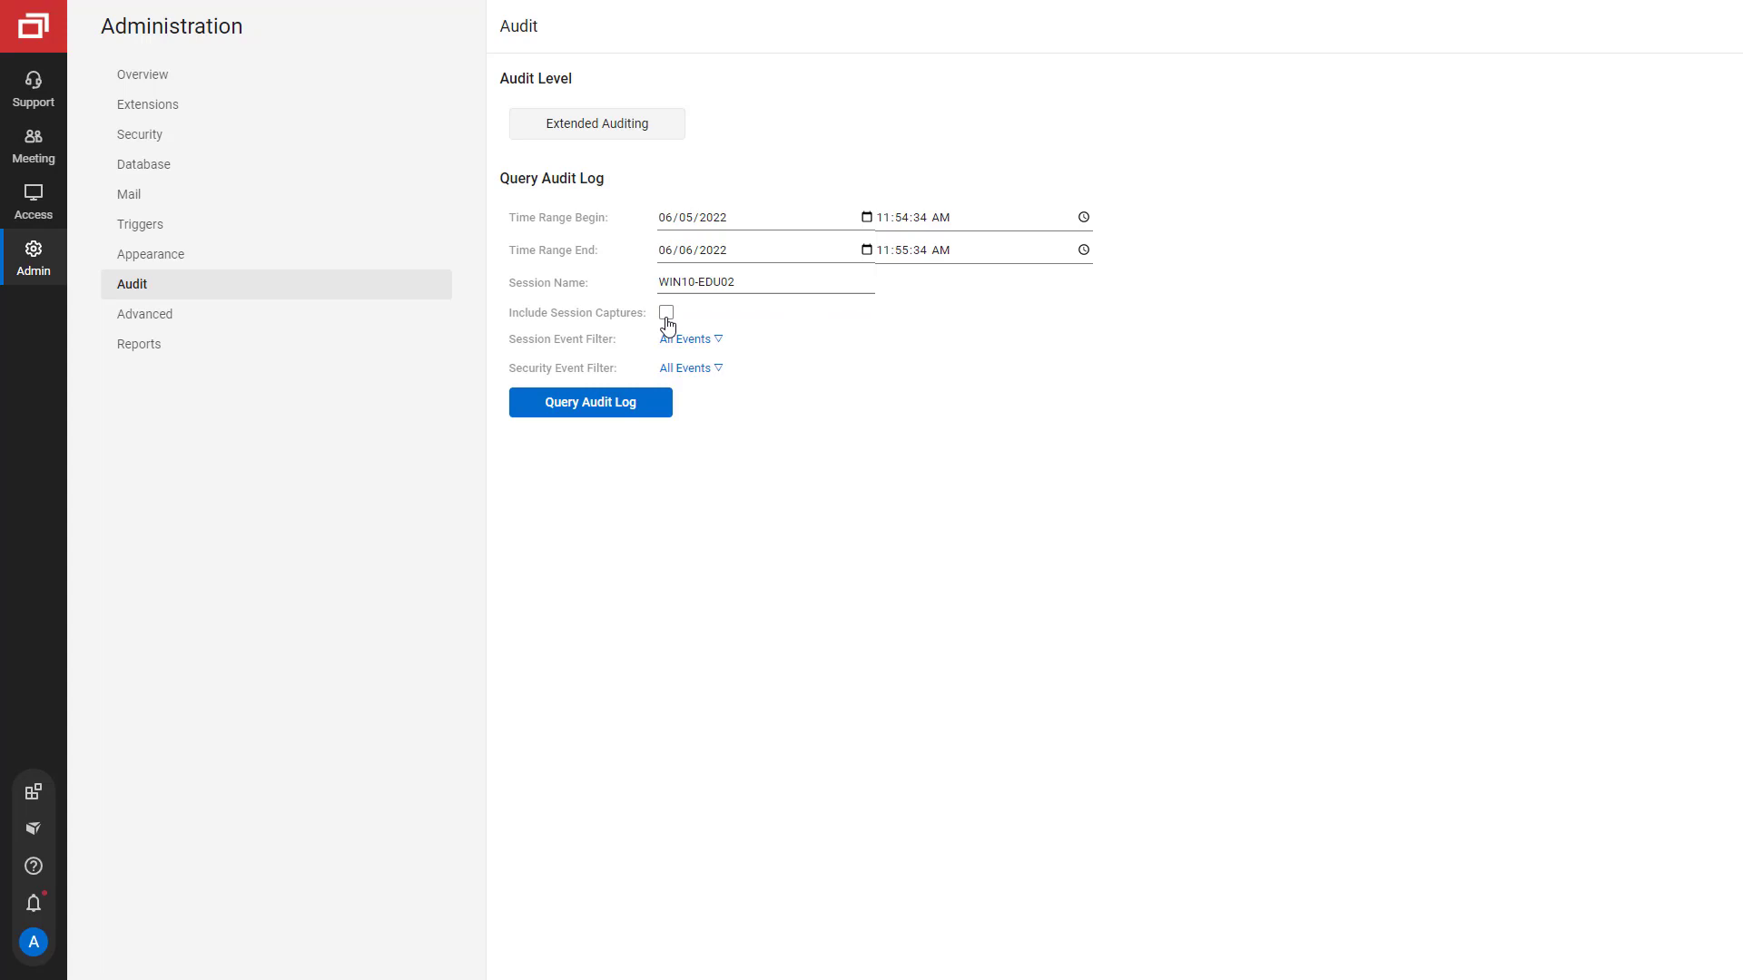
click(665, 312)
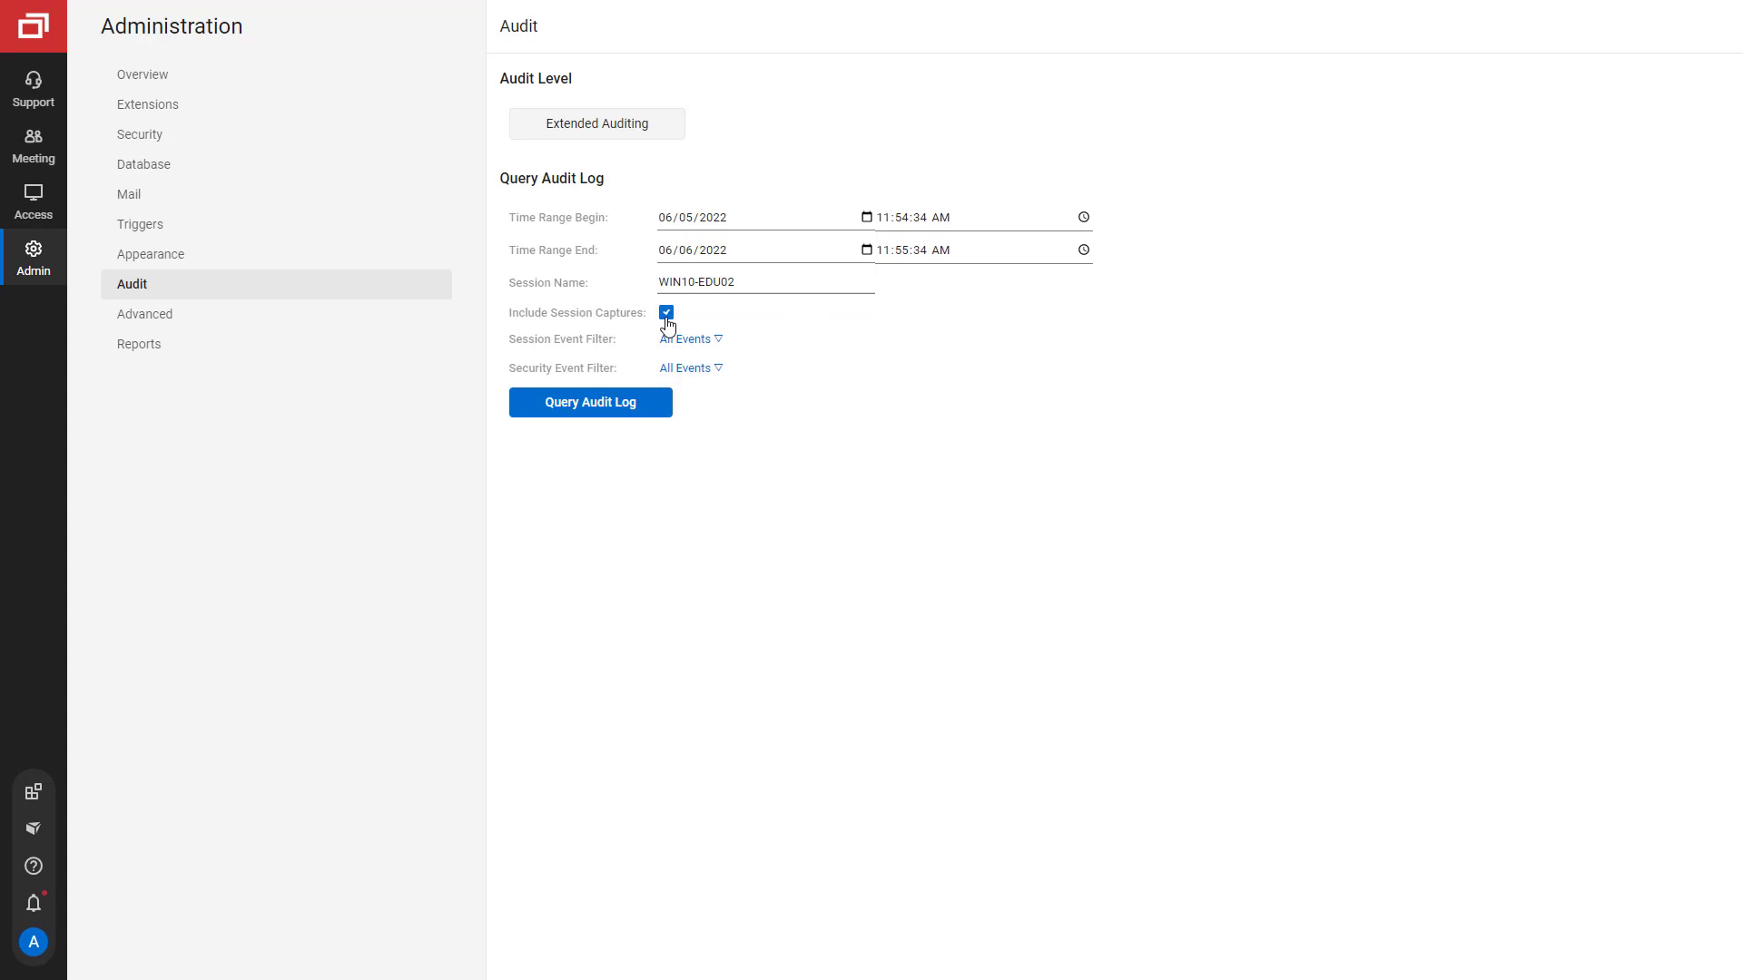
click(687, 337)
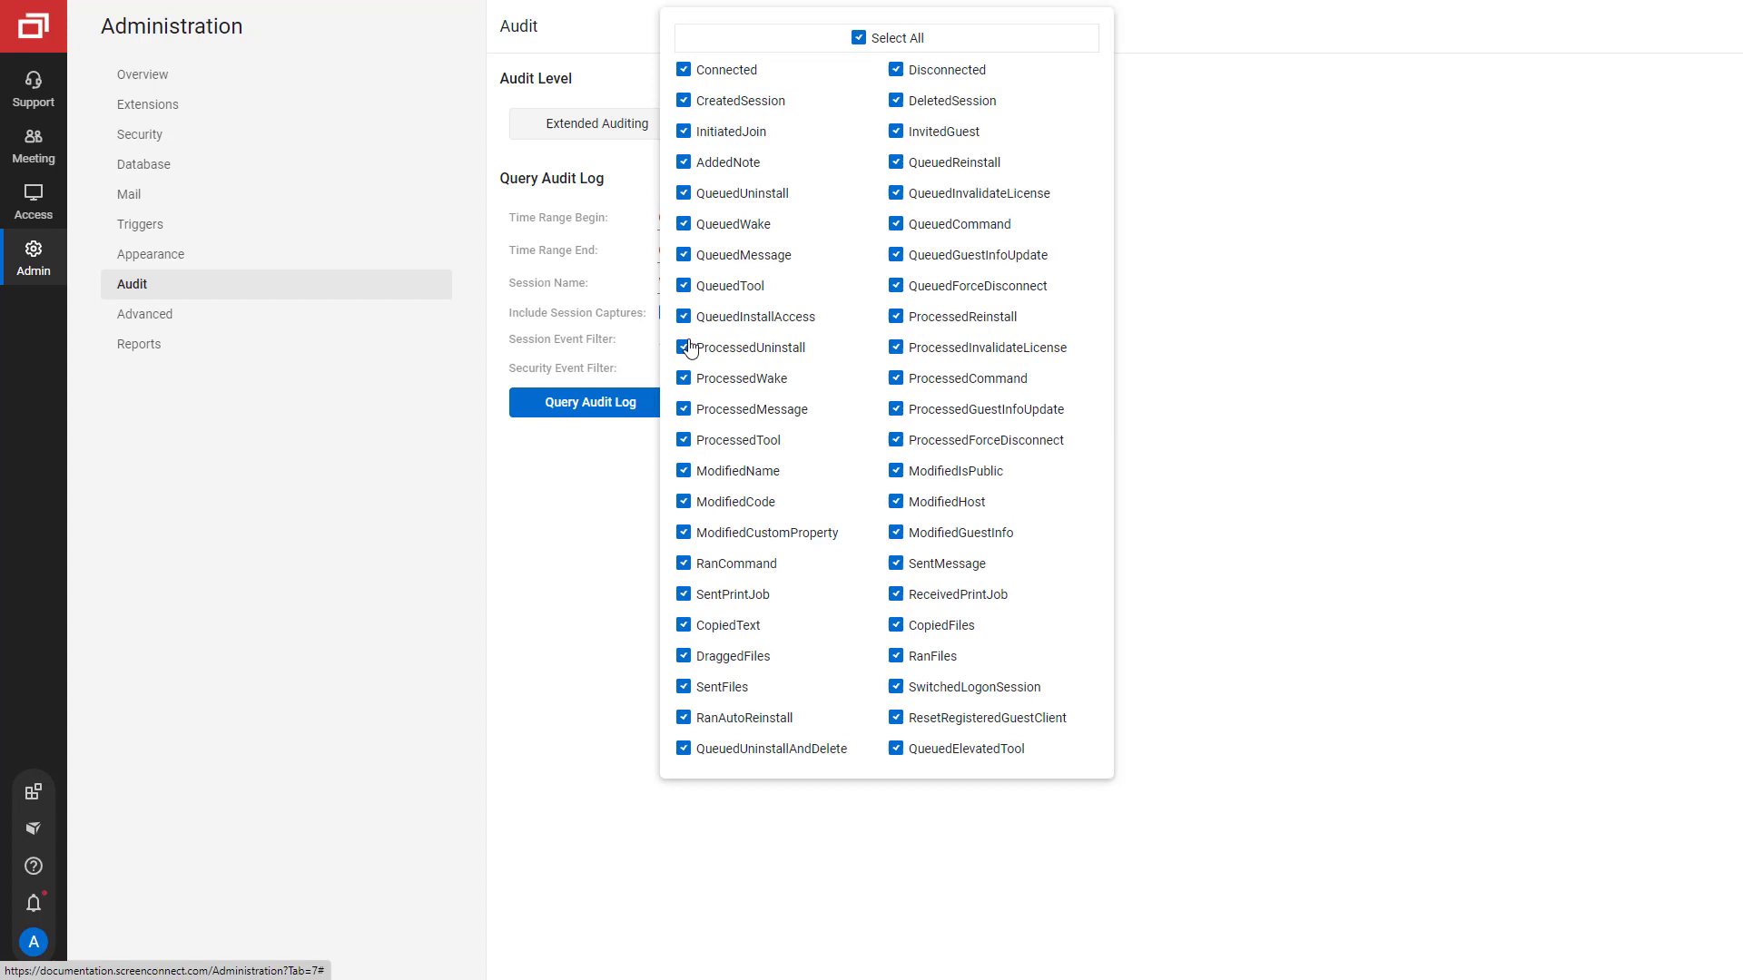
Deselect all session event types in the Session Event Filter
click(858, 36)
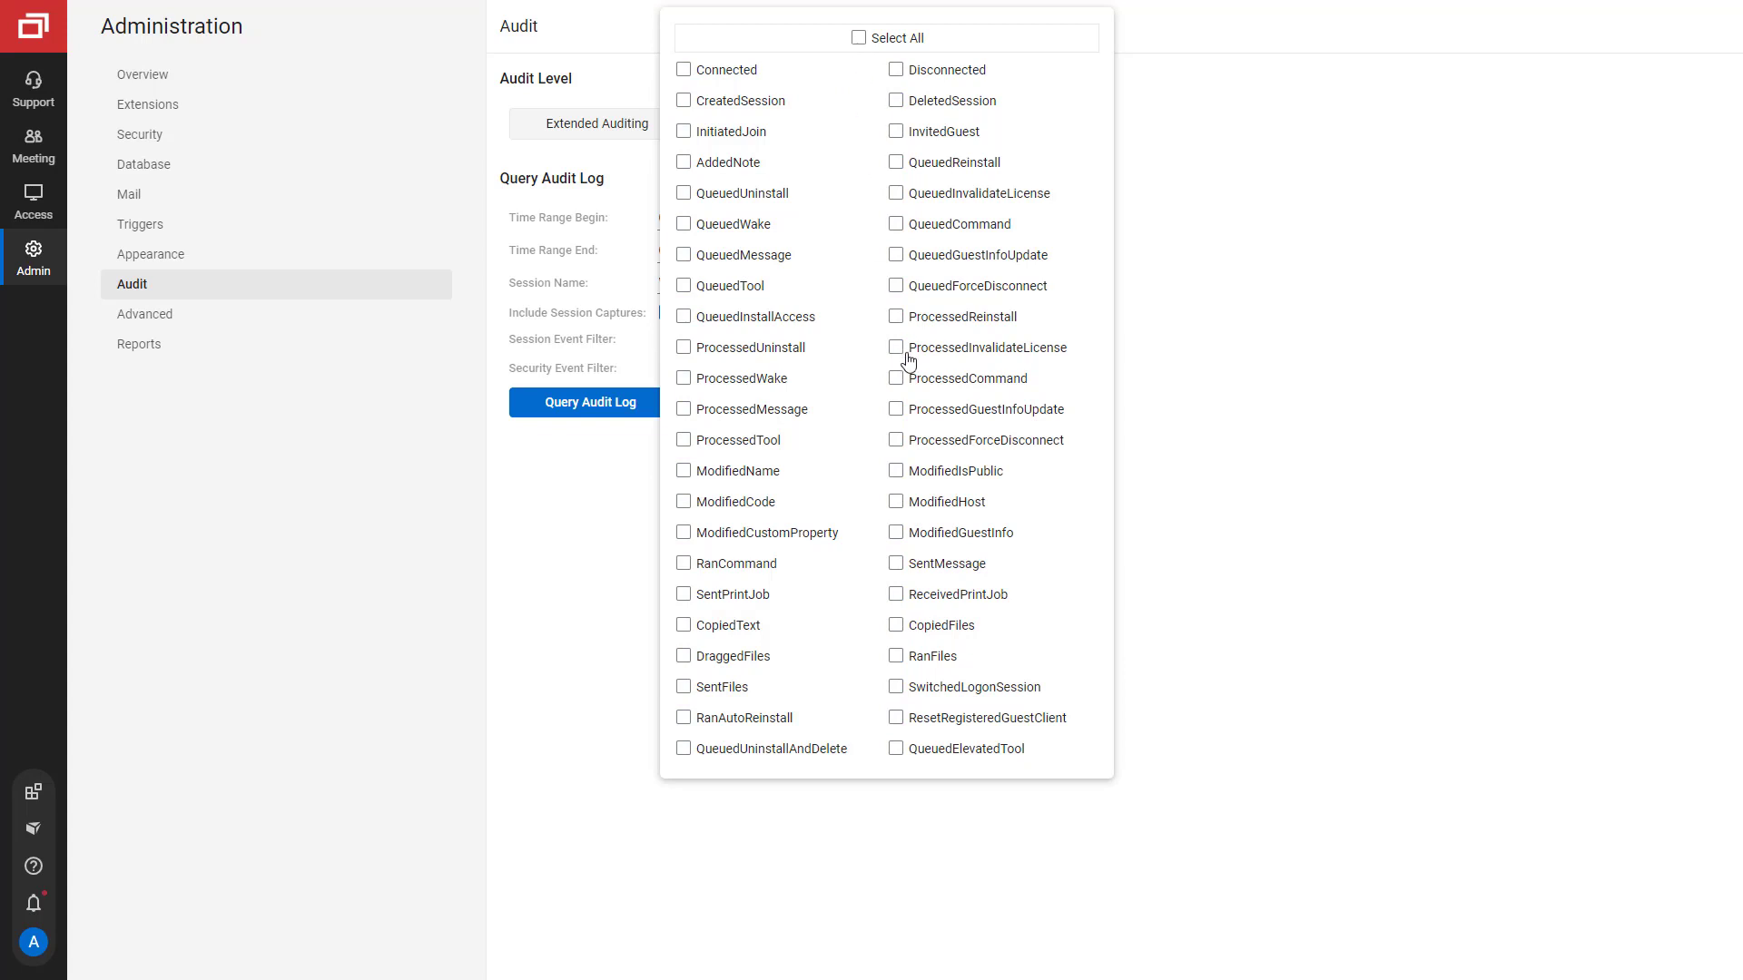
mouse_move(907, 568)
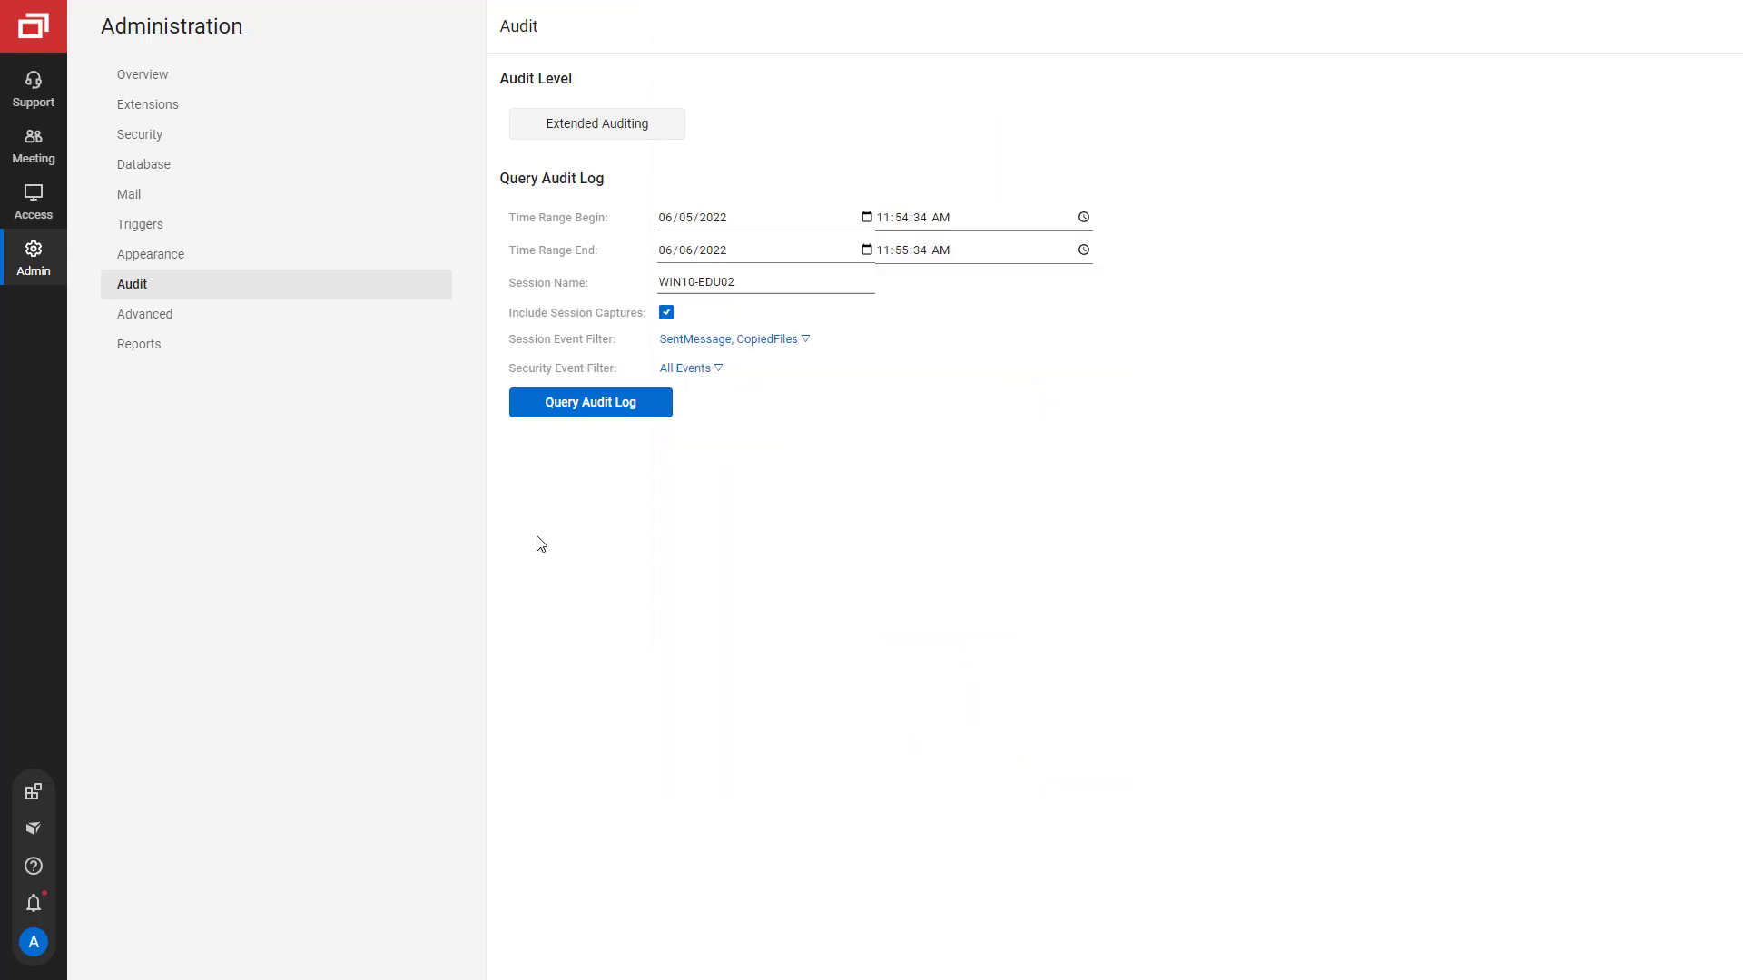
mouse_move(684, 508)
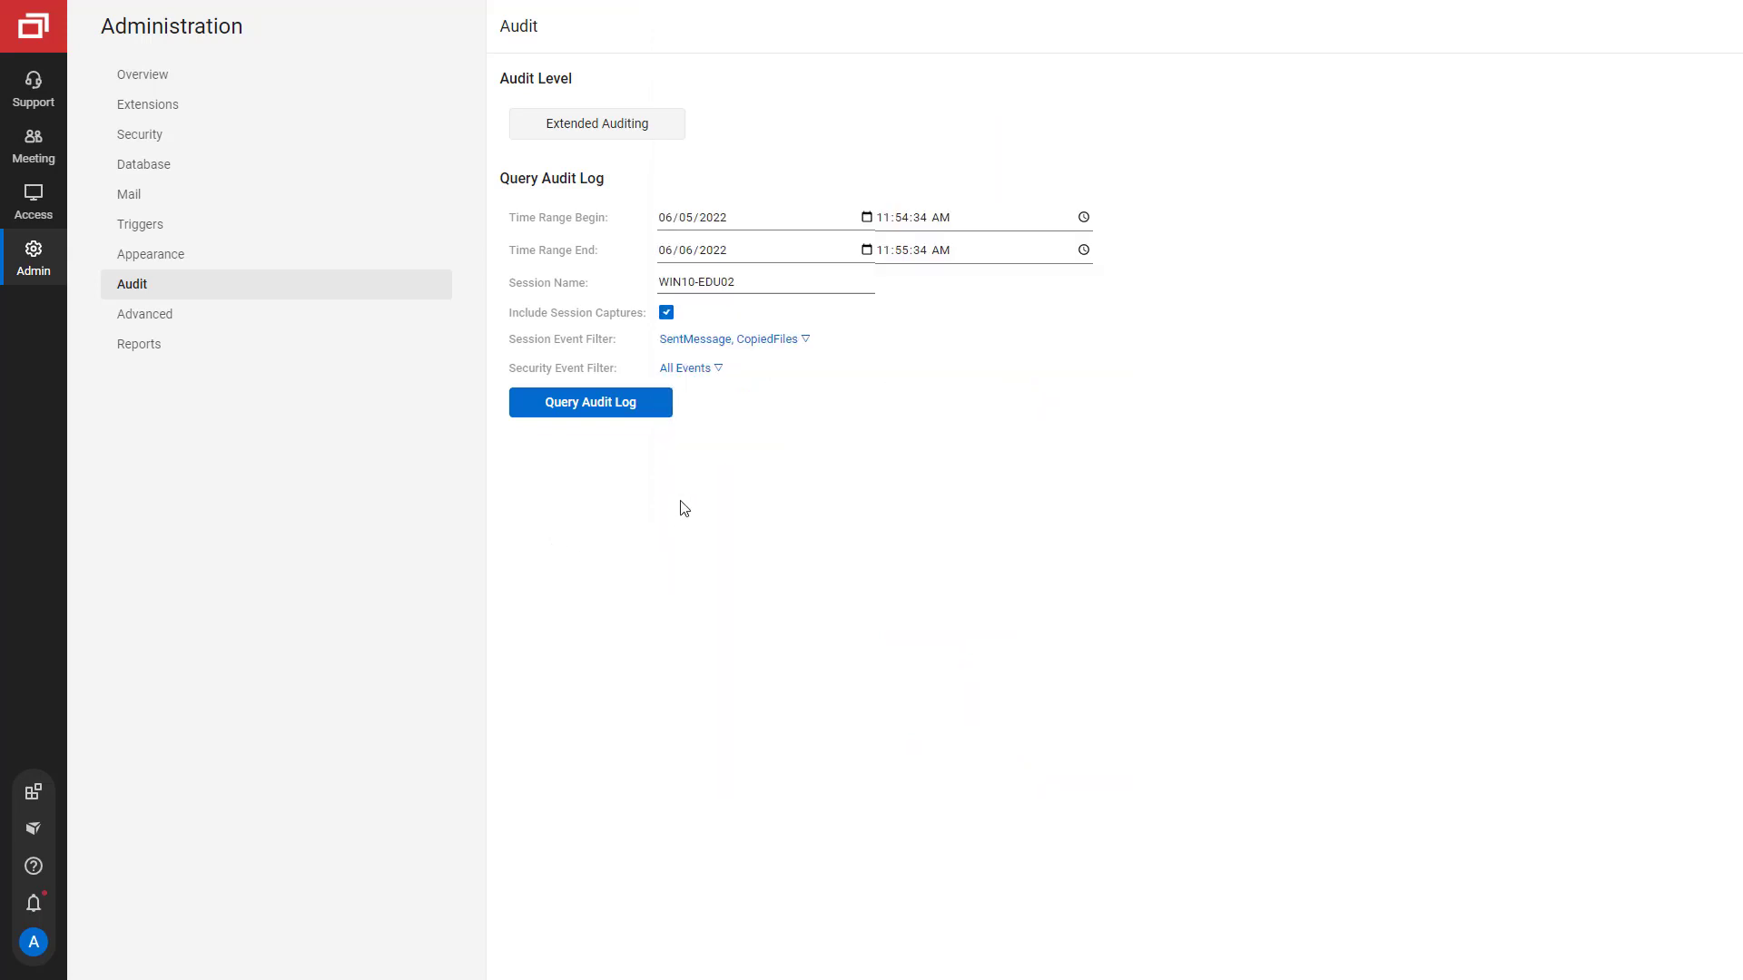
mouse_move(686, 368)
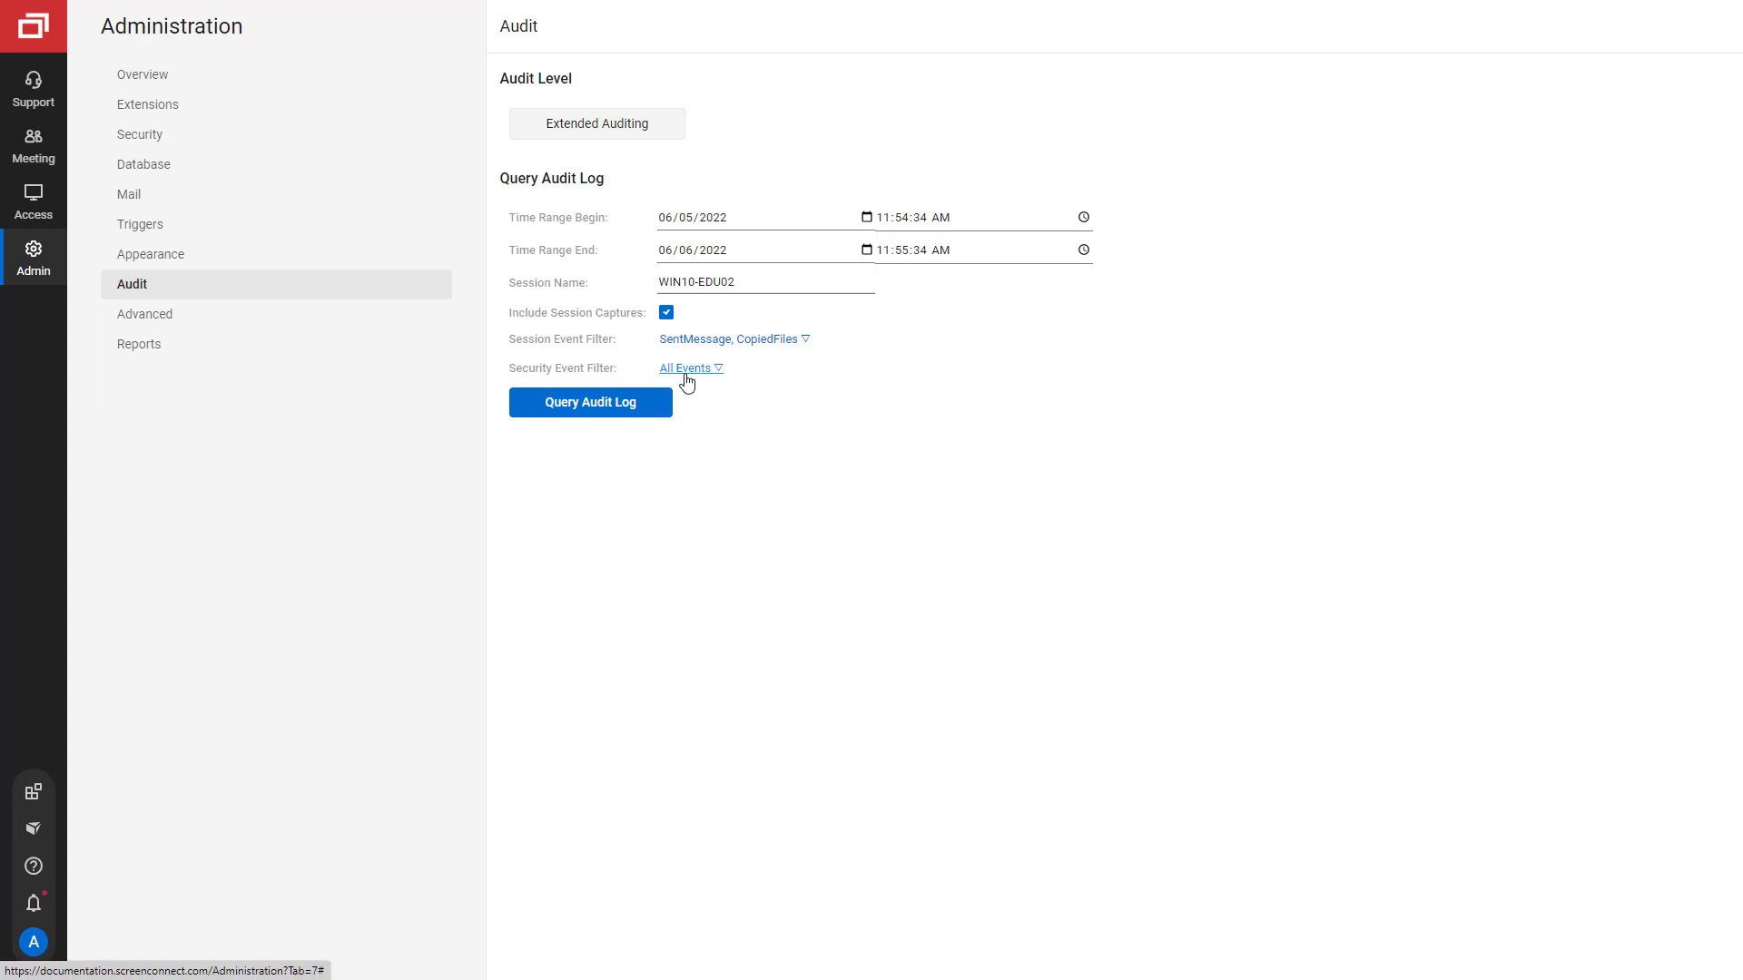
Clear all security event types, then select LoginAttempt in the Security Event Filter
click(685, 367)
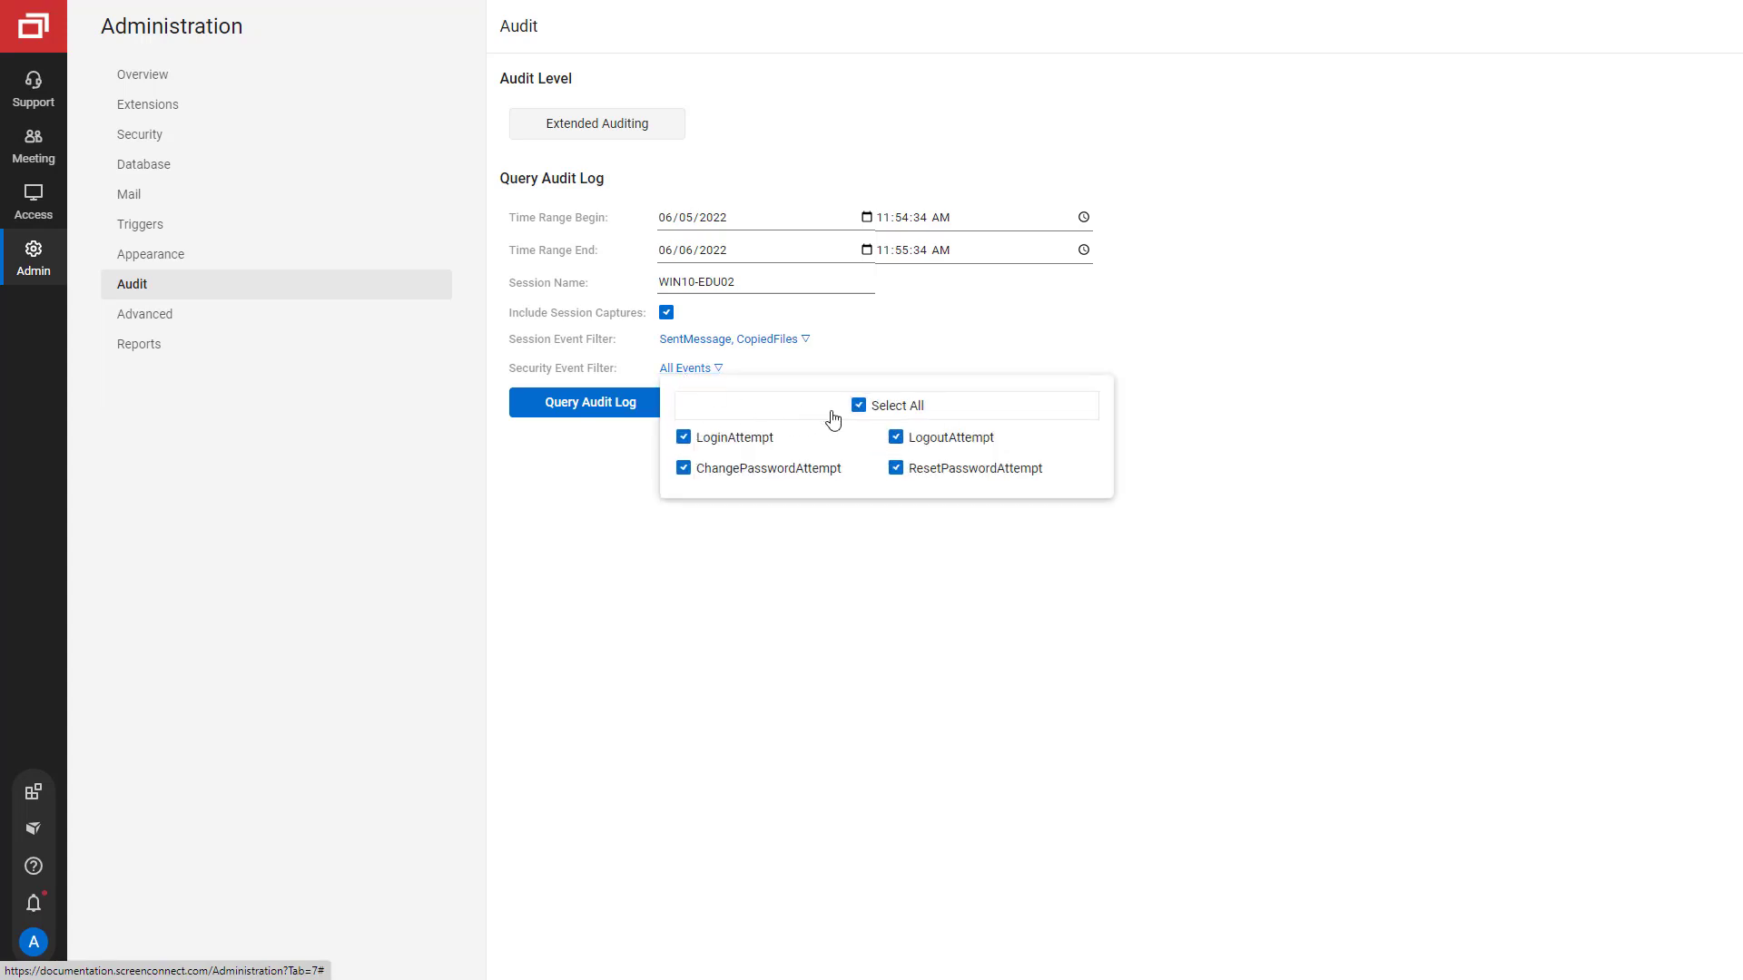
click(858, 405)
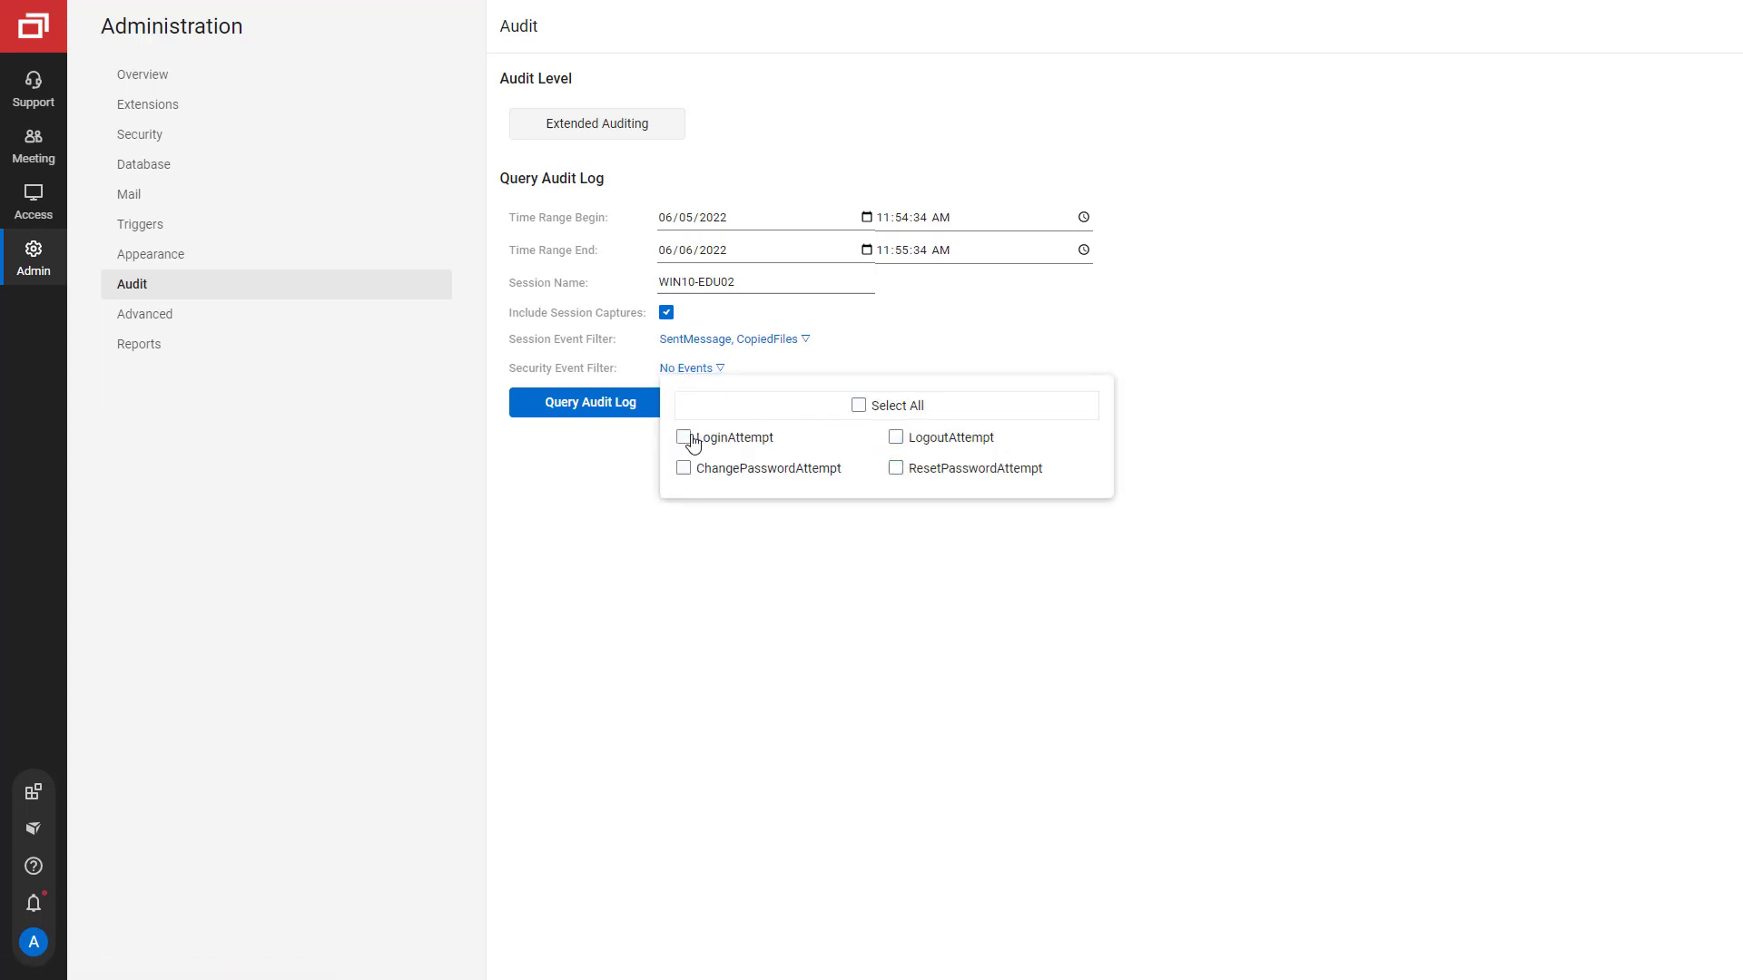
click(896, 436)
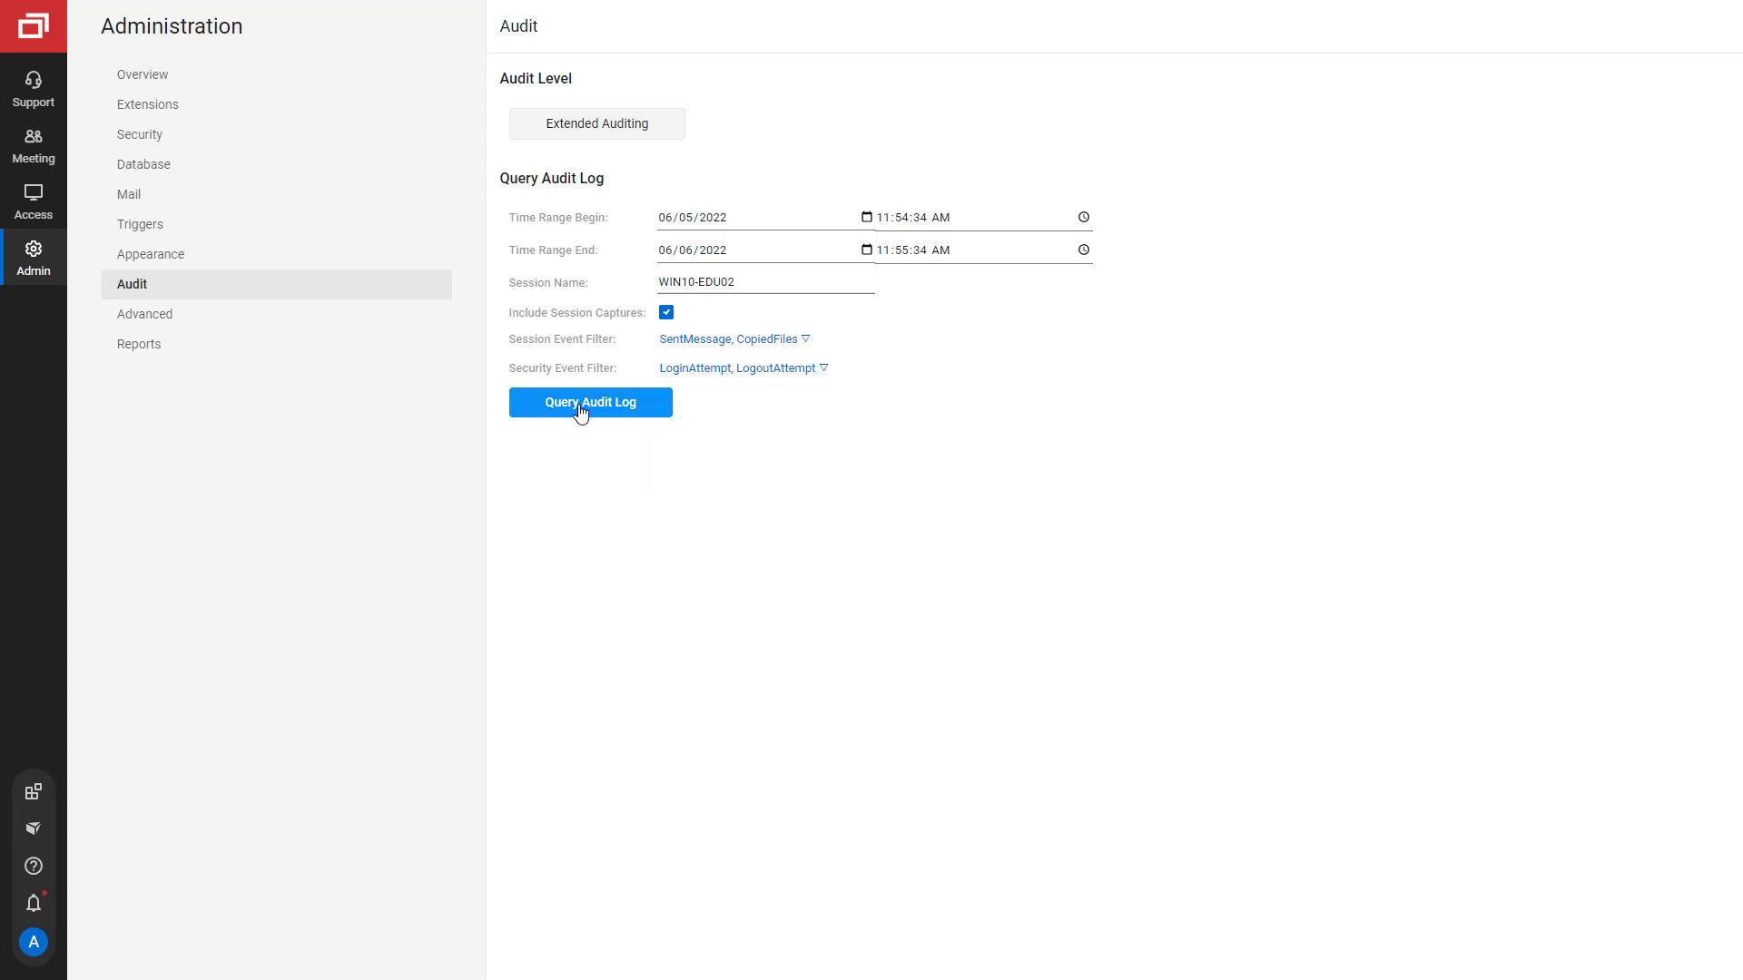
Run the audit query and download the 555 KB capture video from 11:52:27 AM
click(590, 403)
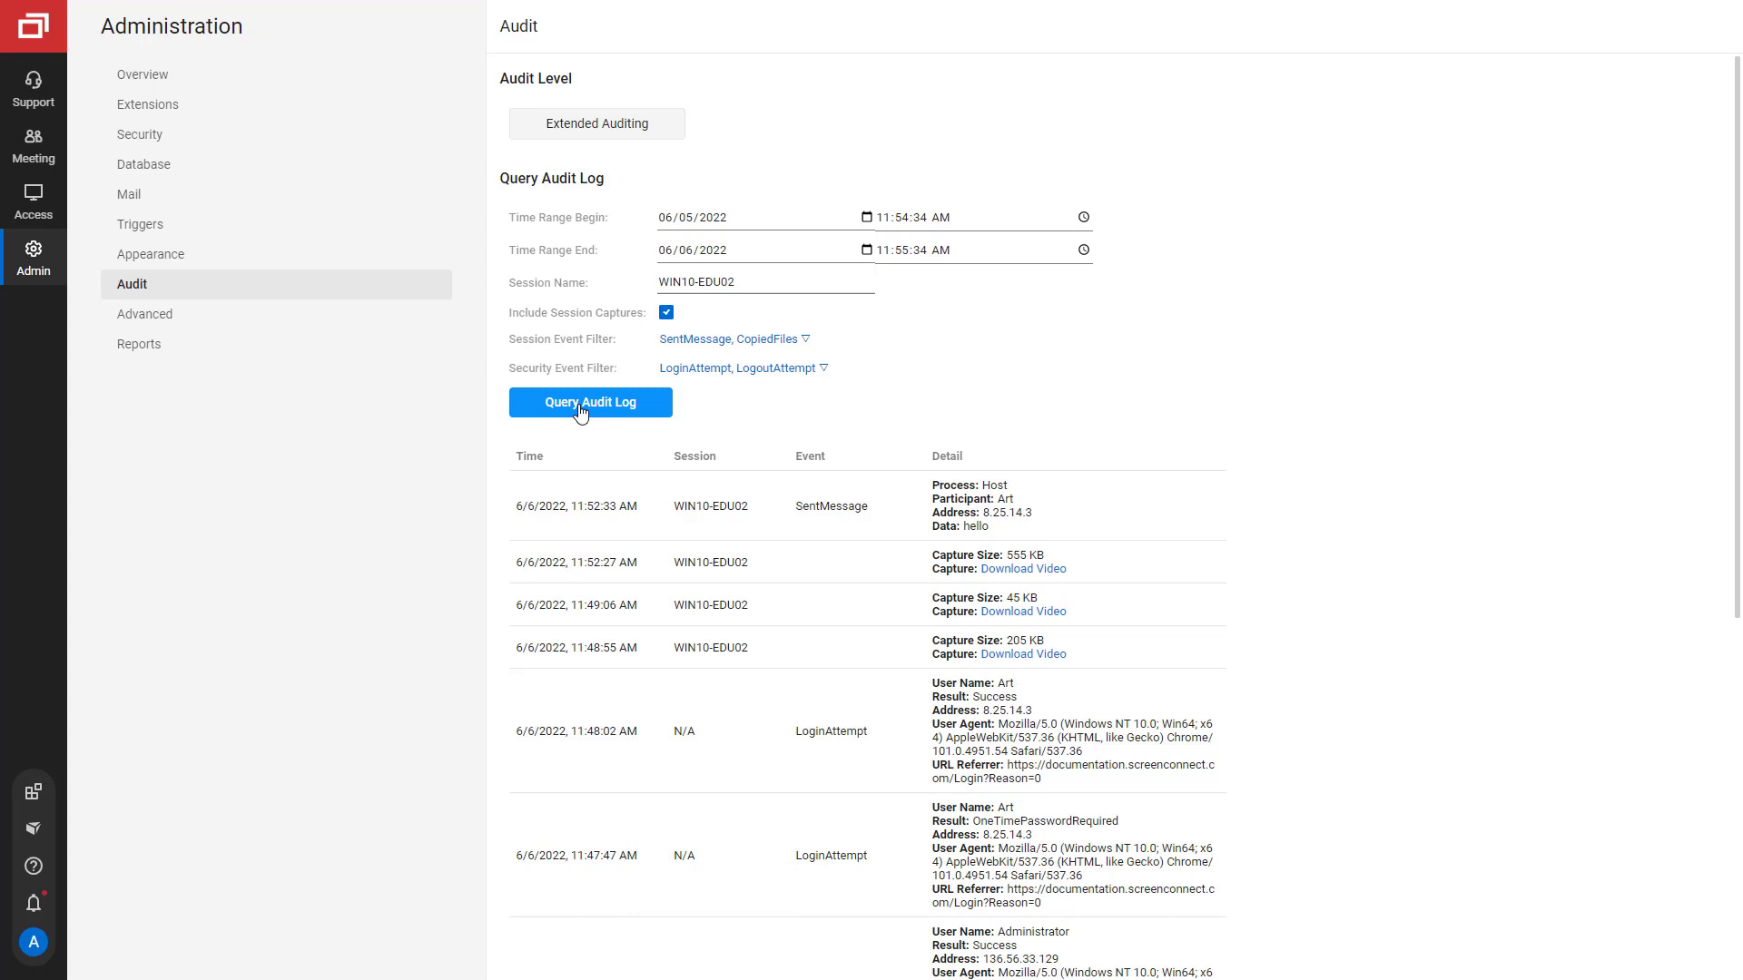
mouse_move(594, 417)
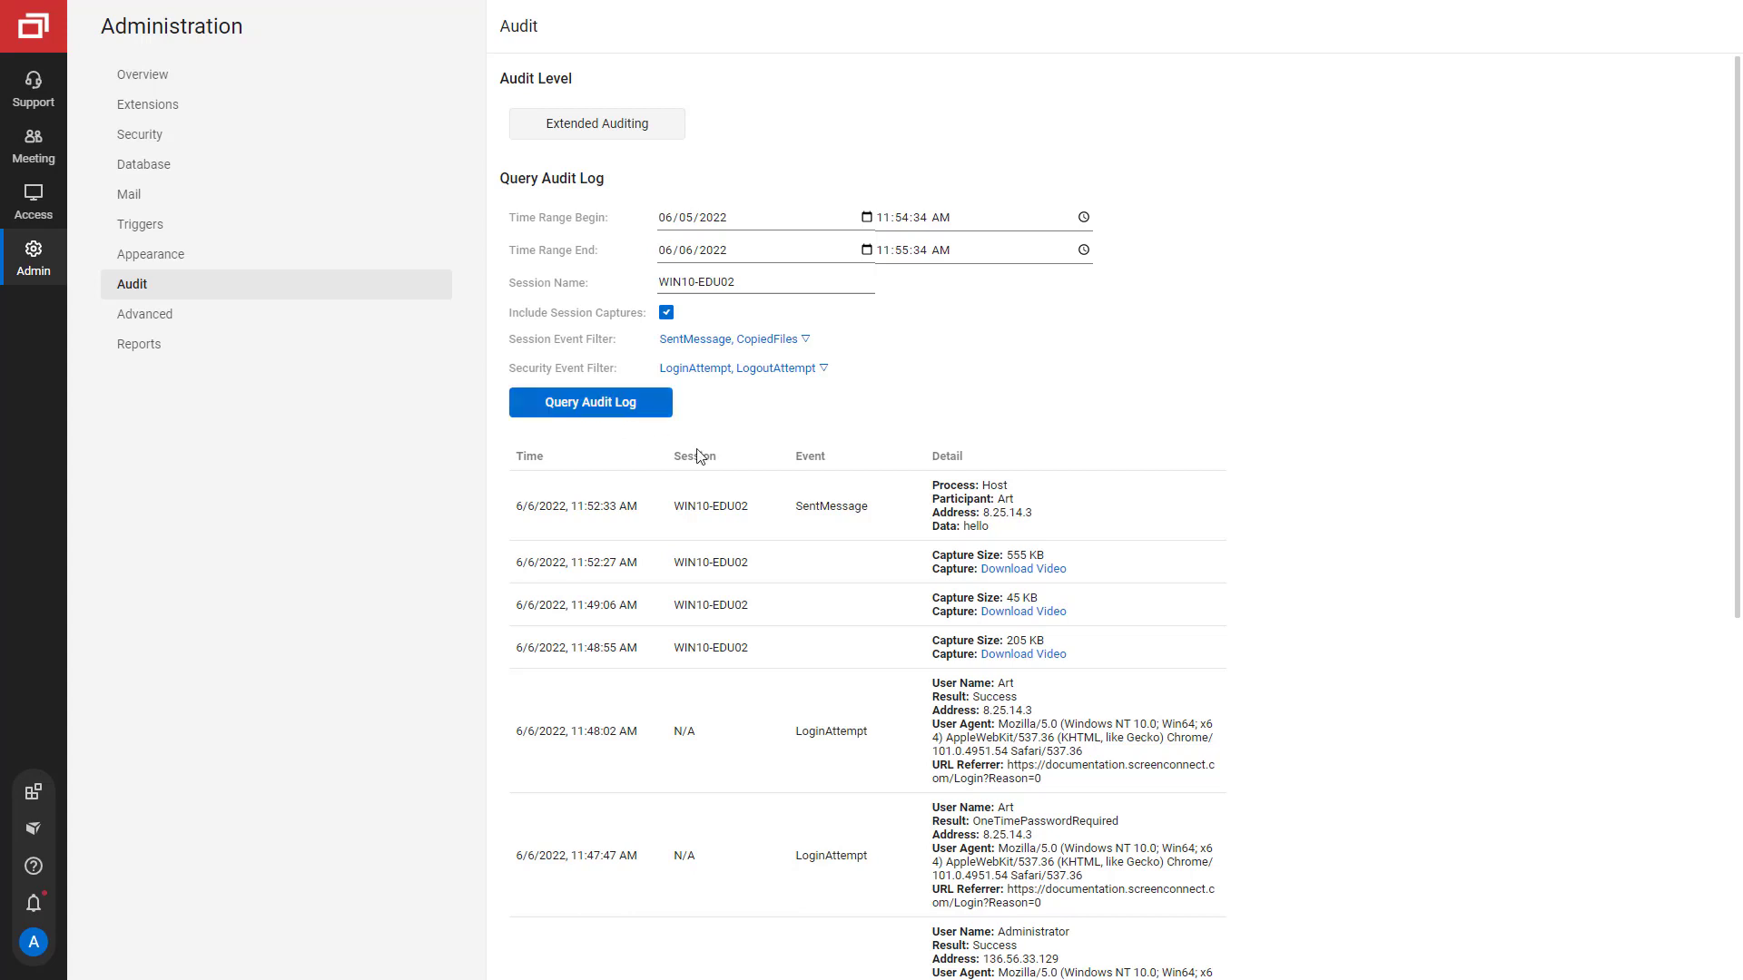
click(1020, 569)
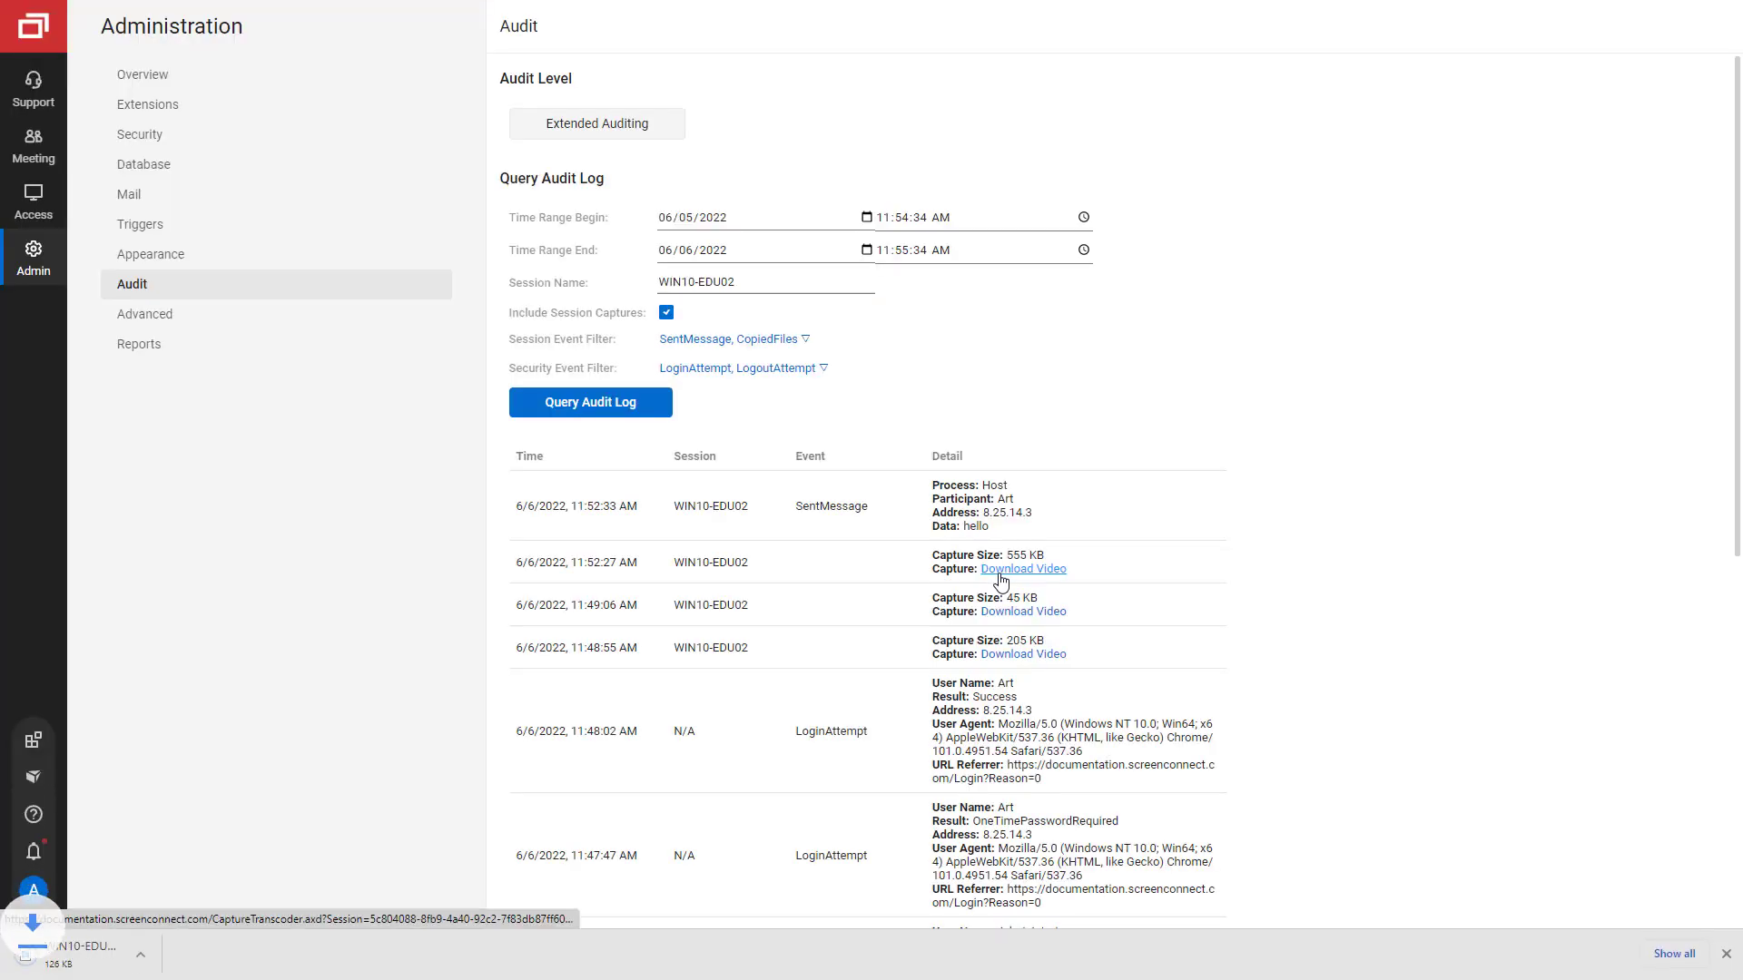
click(1021, 569)
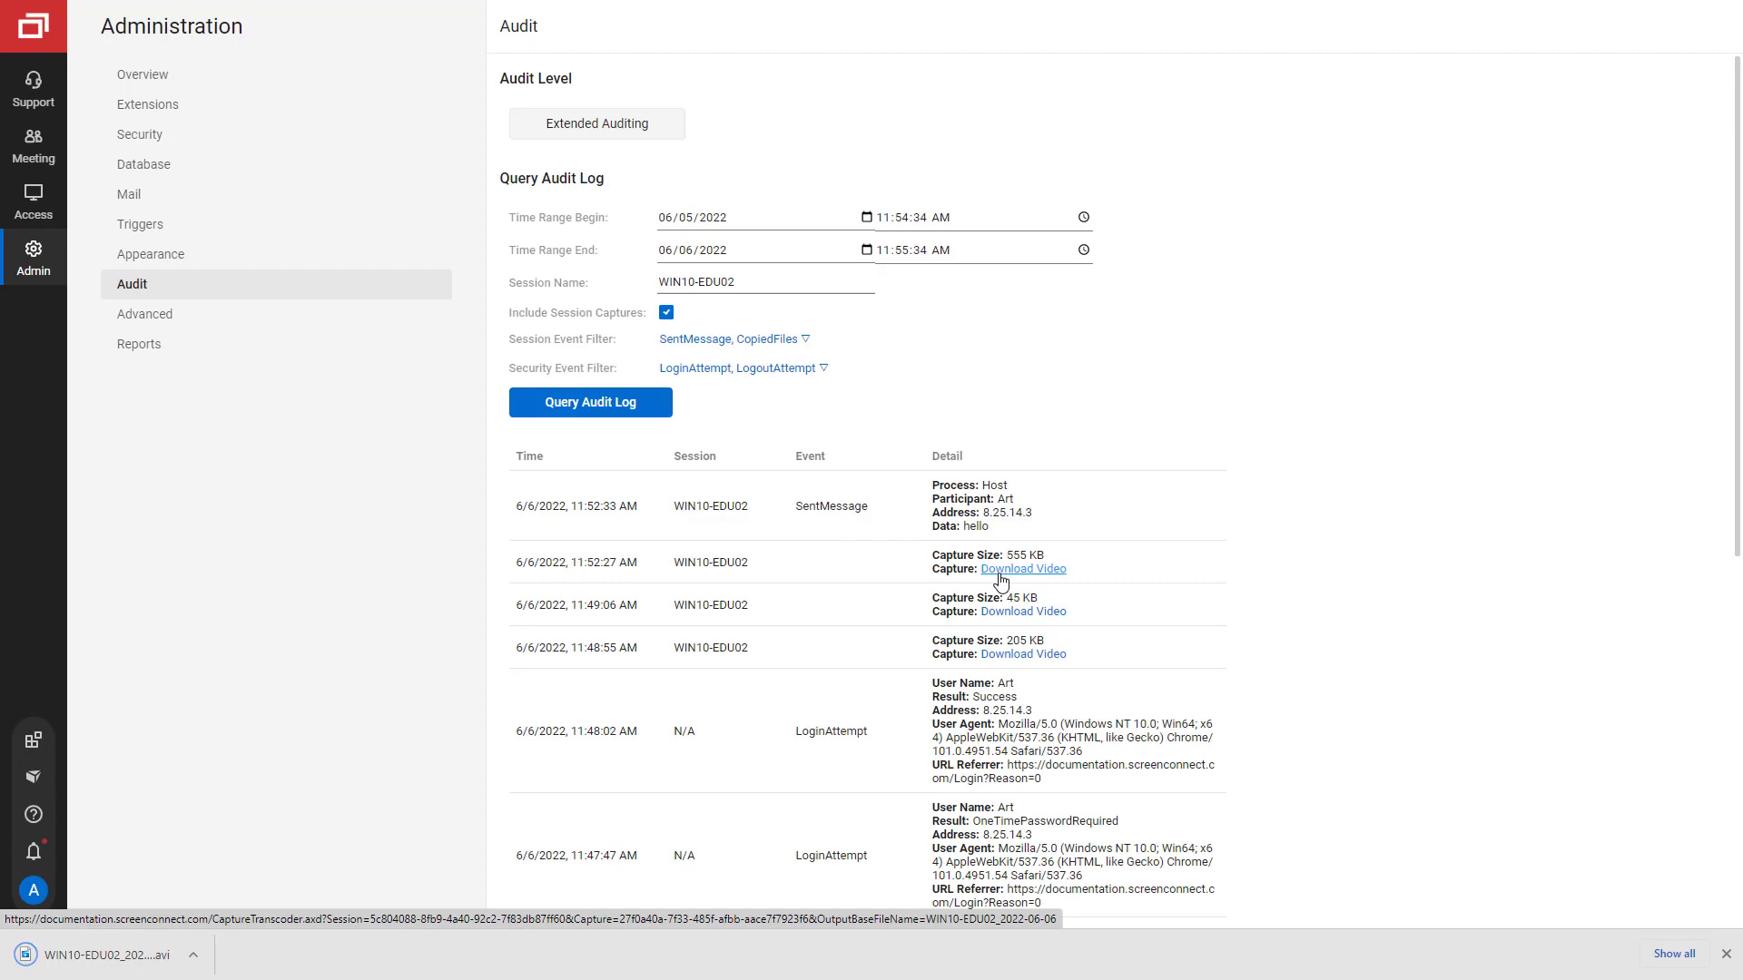